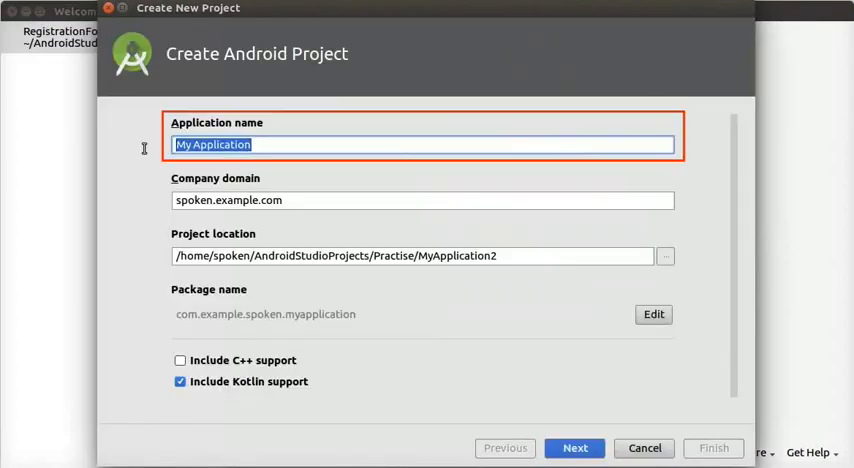
Name the application 'ST Search' with Kotlin support and keep API 15 for phone and tablet.
text(ST Sea)
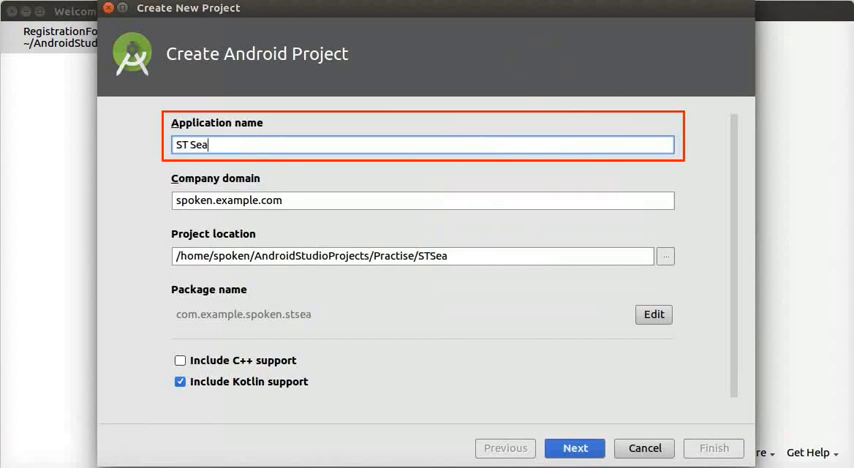
text(rch)
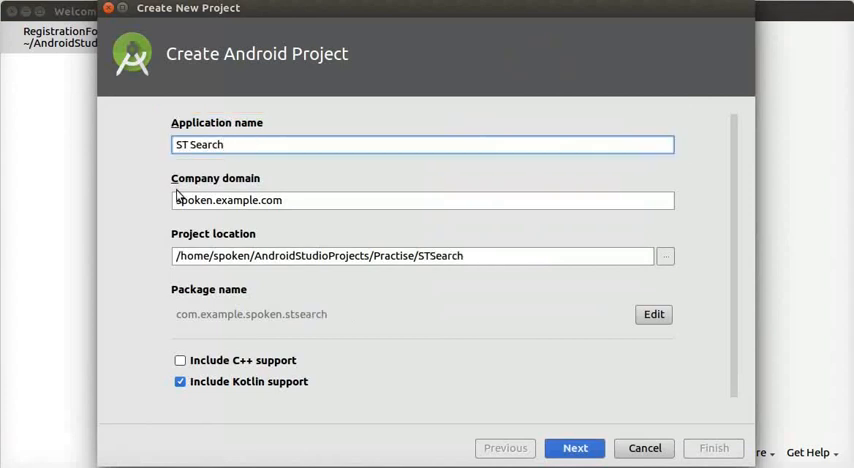
mouse_move(168, 190)
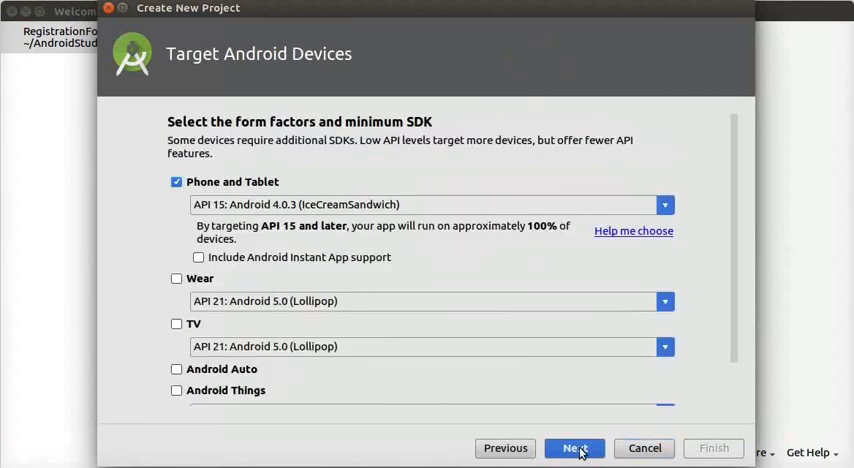
click(576, 448)
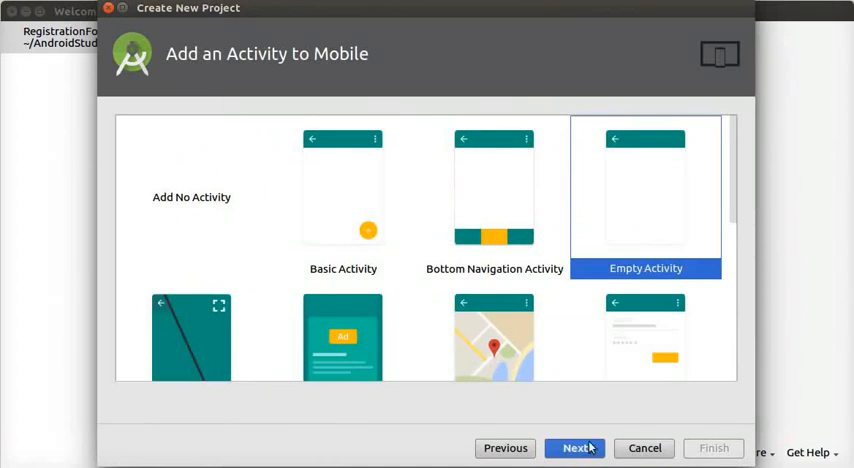
mouse_move(662, 250)
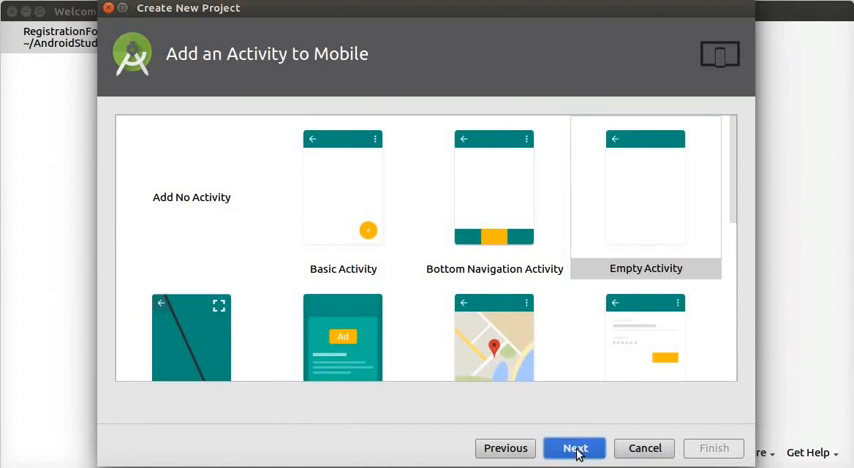
Continue with Empty Activity and rename MainActivity to FirstActivity before finishing.
click(574, 448)
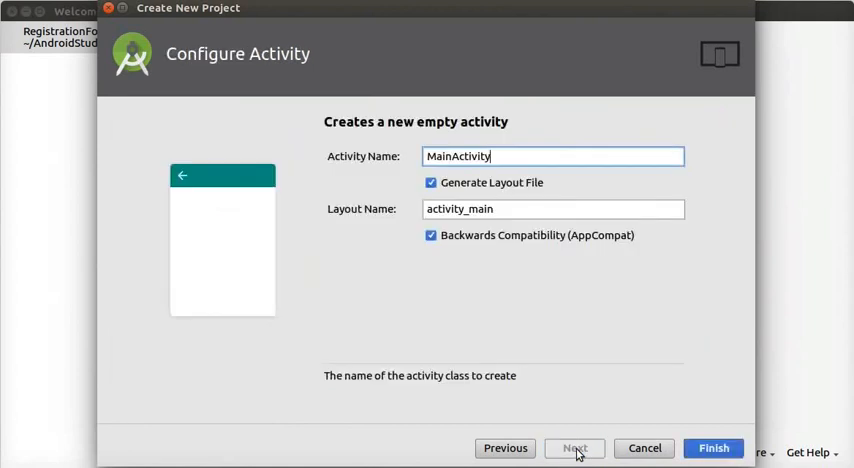
triple_click(552, 156)
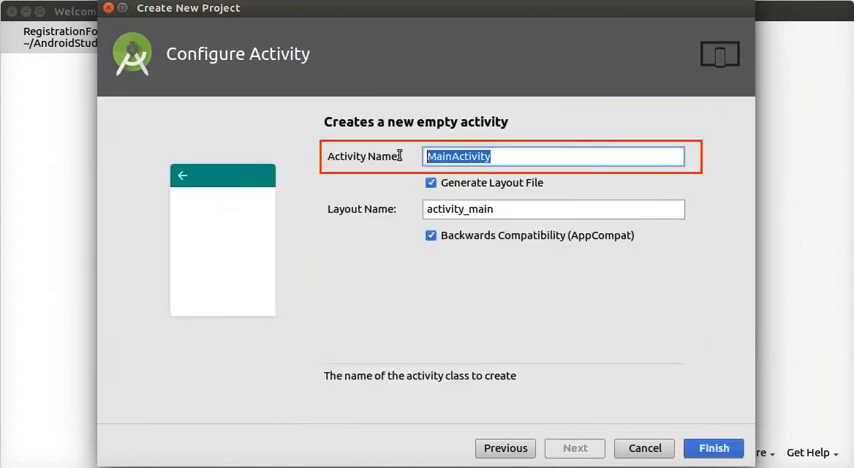
text(F)
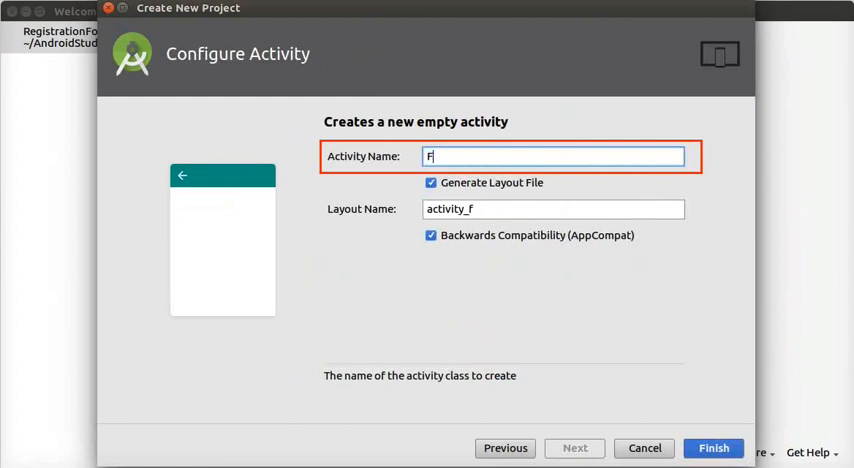
text(irstActivity)
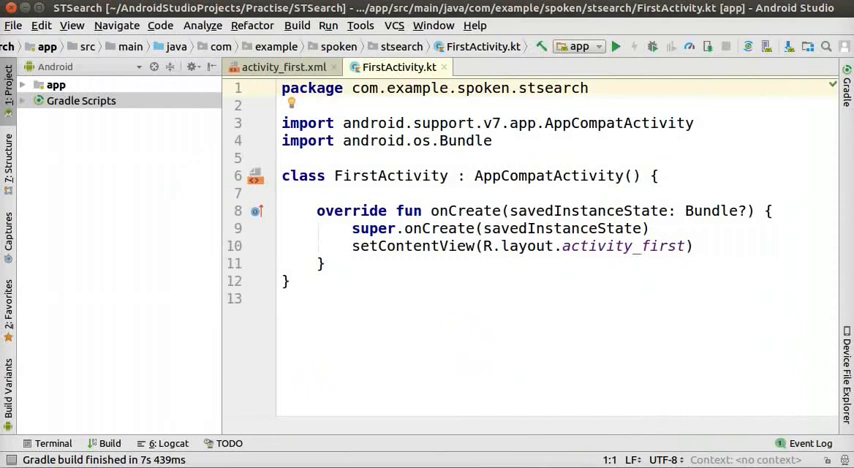
Switch to the activity_first.xml layout in Design view.
click(284, 68)
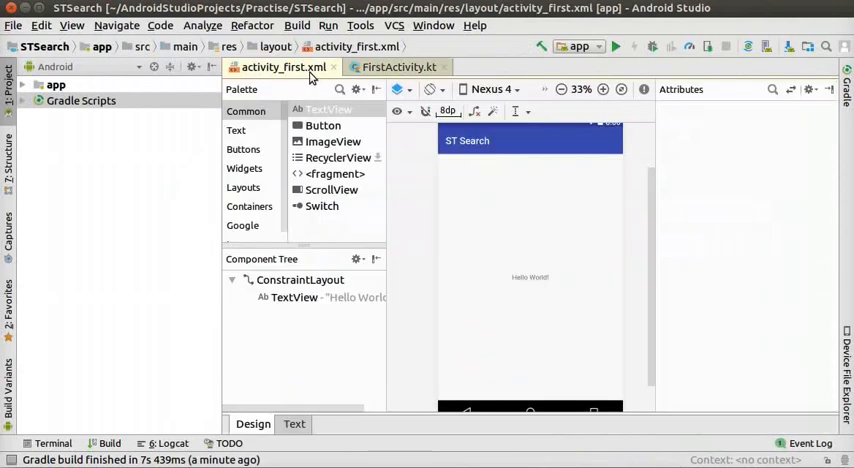
click(530, 276)
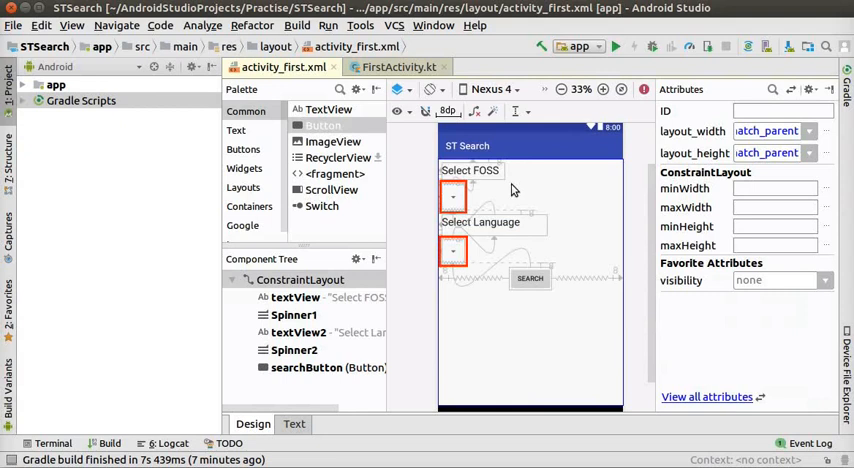
click(530, 278)
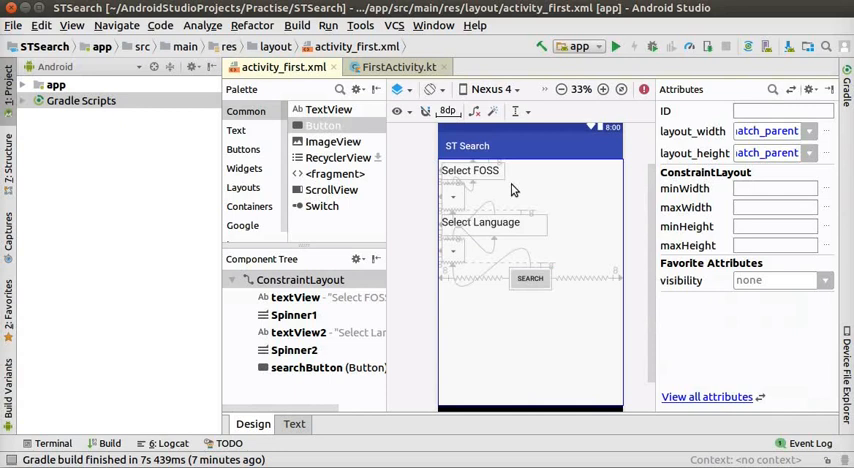
Review the Select FOSS and Select Language labels, second spinner and SEARCH button attributes.
click(470, 170)
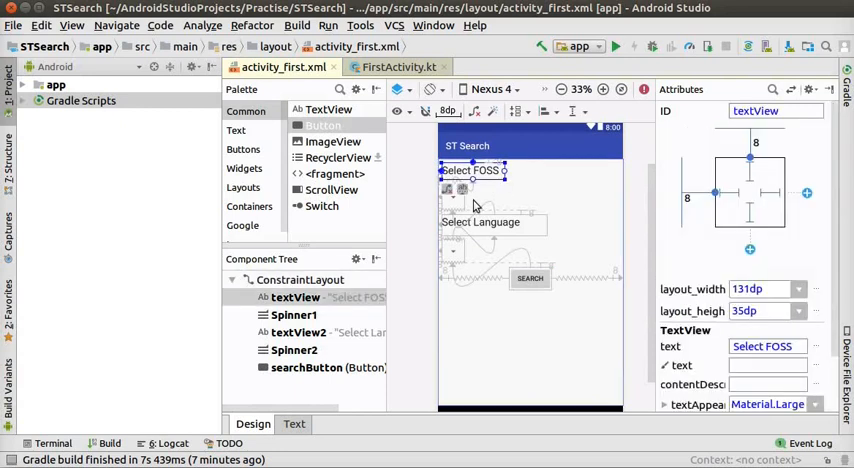
click(480, 222)
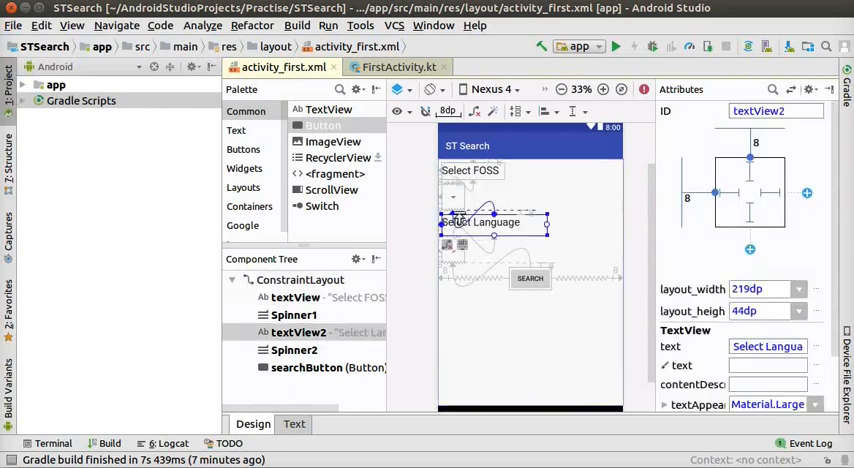
click(294, 314)
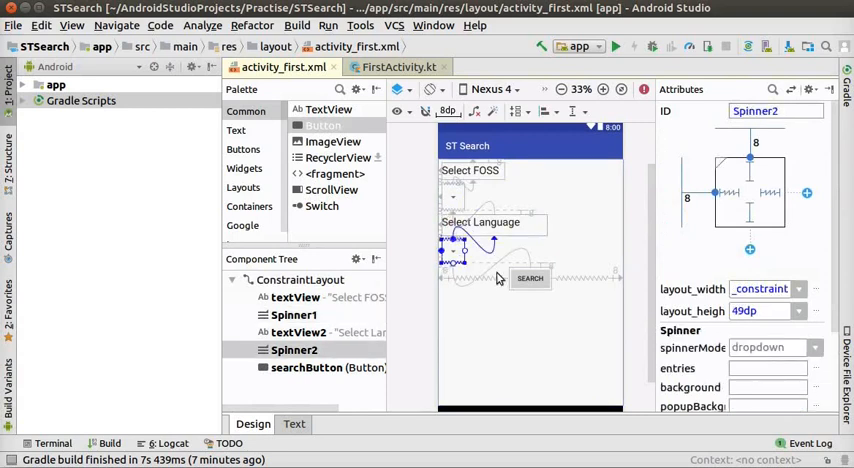
click(306, 368)
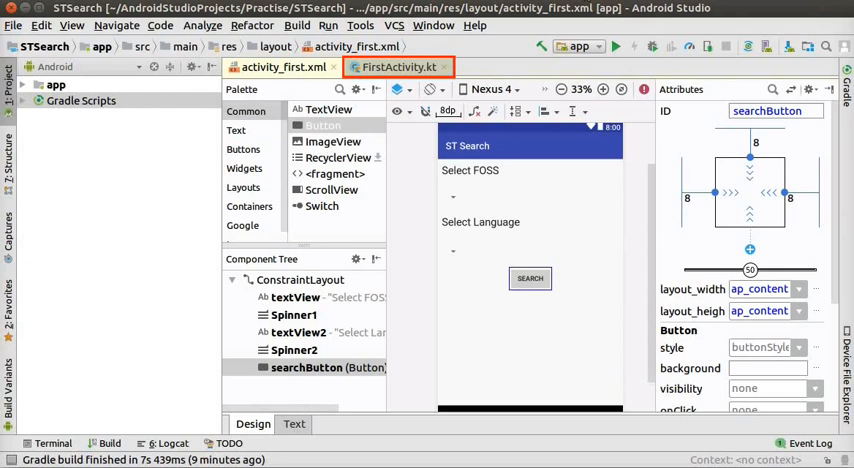
Paste the fossVsFossID HashMap<String, Int> code into FirstActivity's onCreate.
click(398, 68)
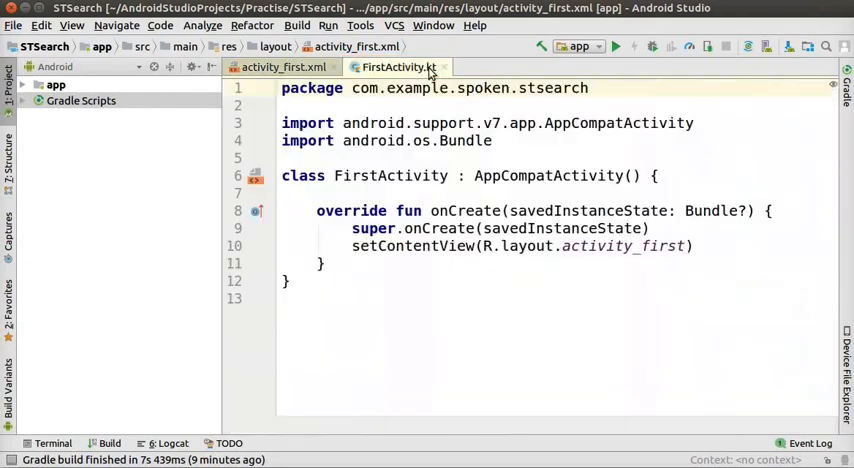
click(272, 124)
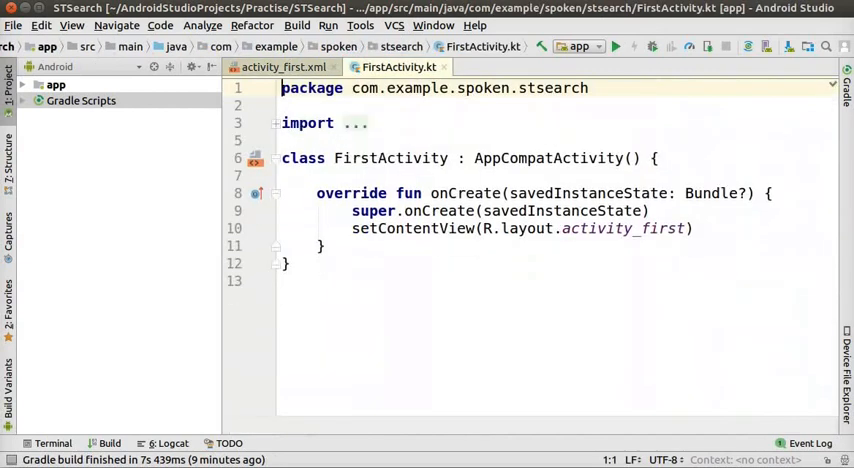
double_click(464, 192)
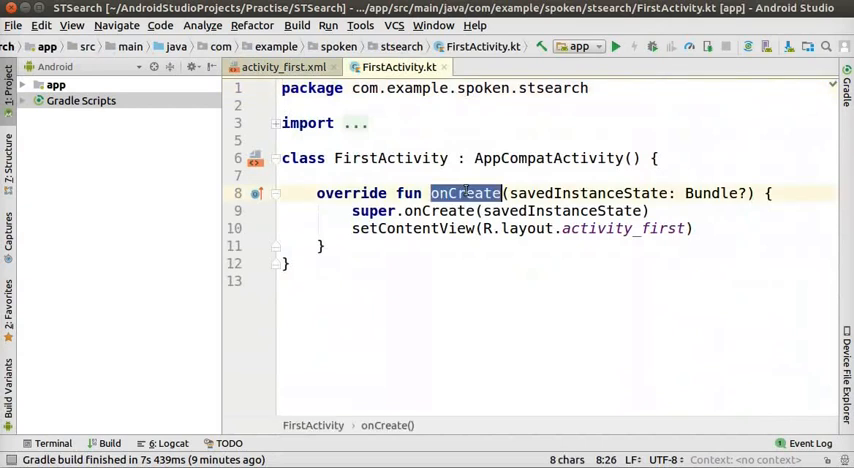
key(Return)
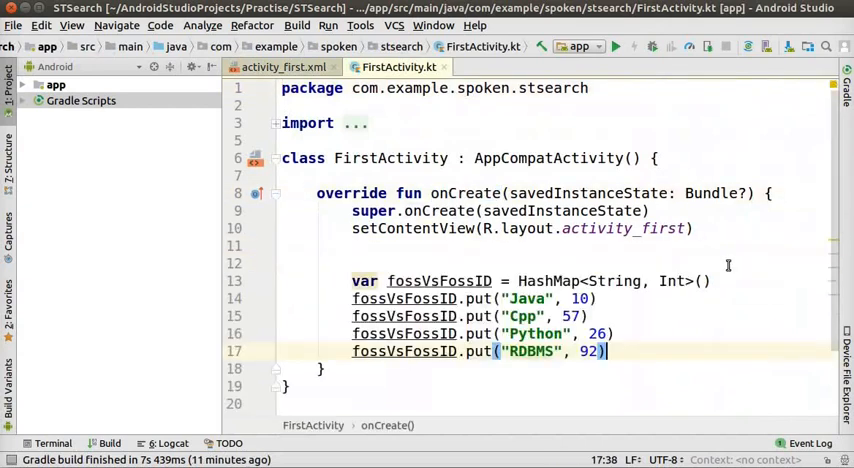
double_click(548, 280)
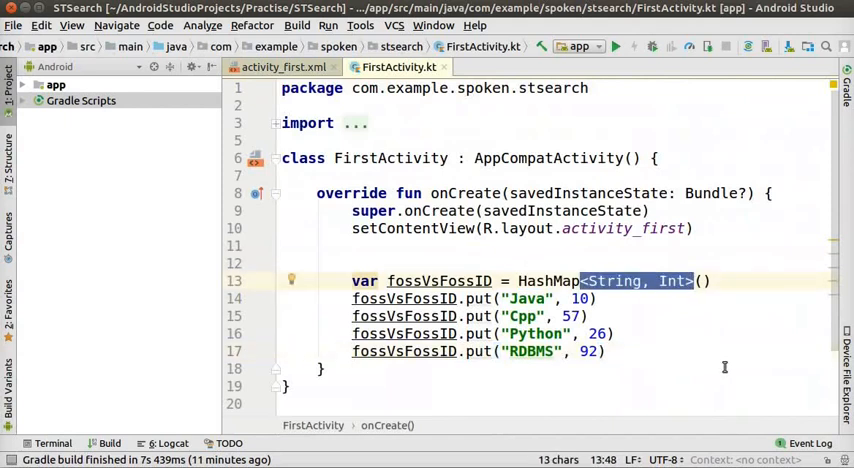
click(322, 368)
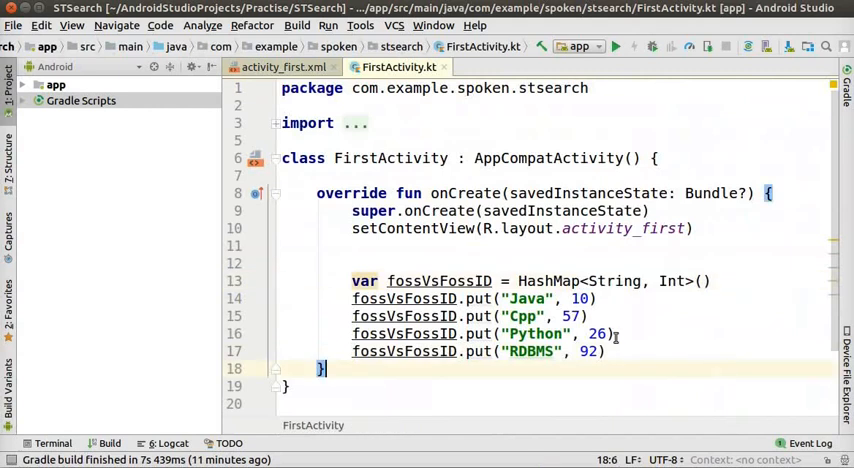
Paste the languageVsLanguageID map code after the RDBMS entry.
double_click(580, 298)
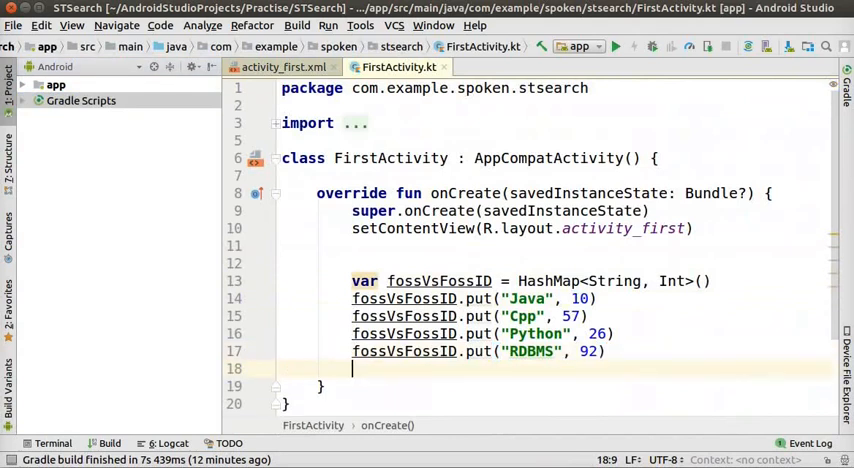
key(Return)
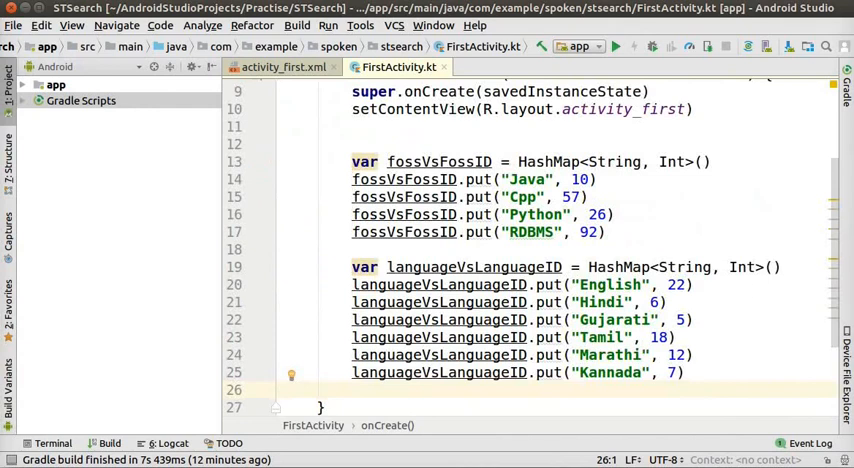
double_click(608, 284)
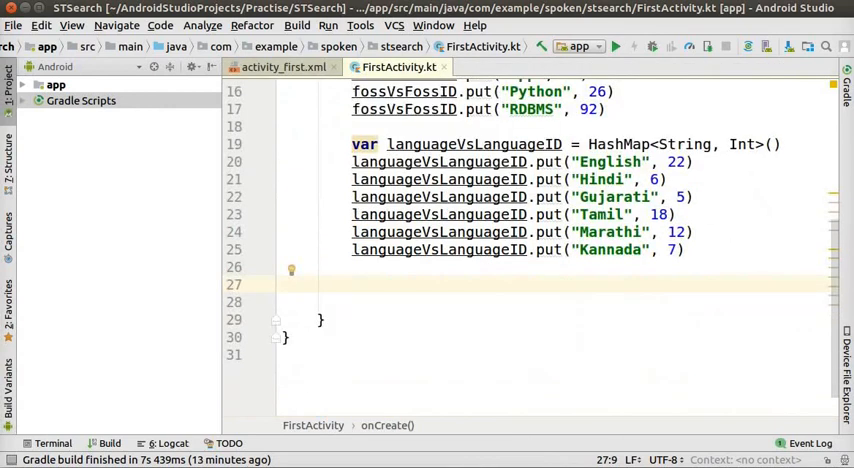
Declare fossVsLanguage HashMap<String, ArrayList<String>> and availableLanguagesForFoss with Java's language list.
text(var fossVsLanguage = HashMap<String, ArrayList<String>>())
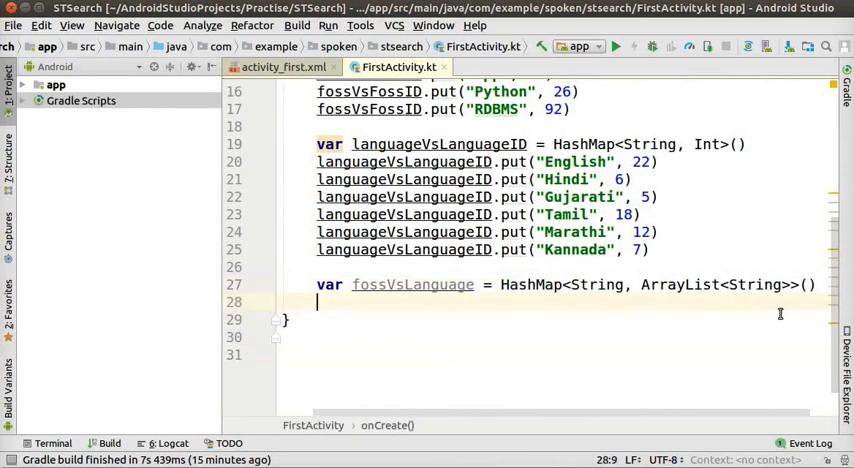
text(var availableLanguagesForFoss: ArrayList<String>)
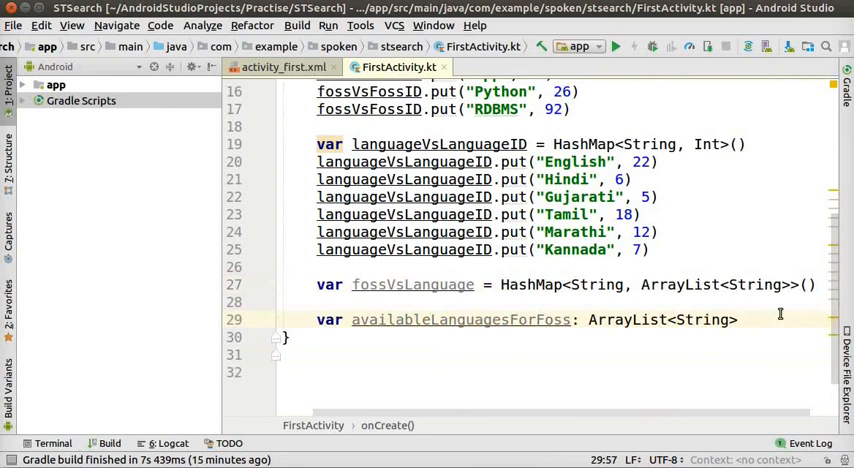
double_click(628, 320)
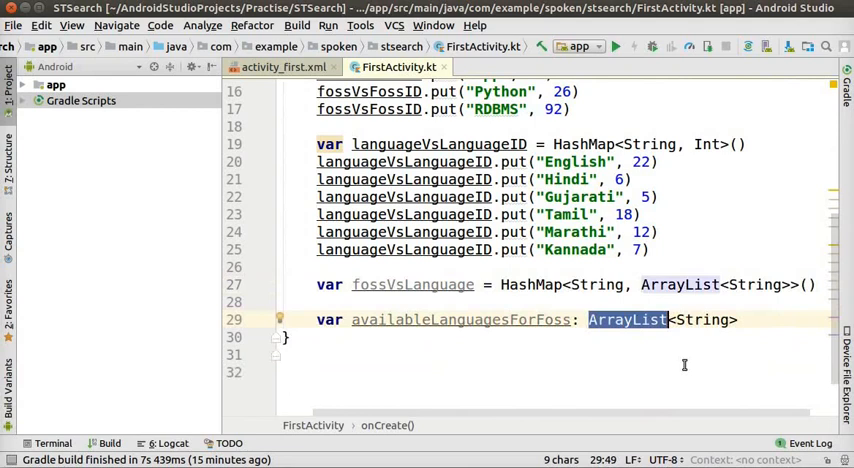
mouse_move(688, 368)
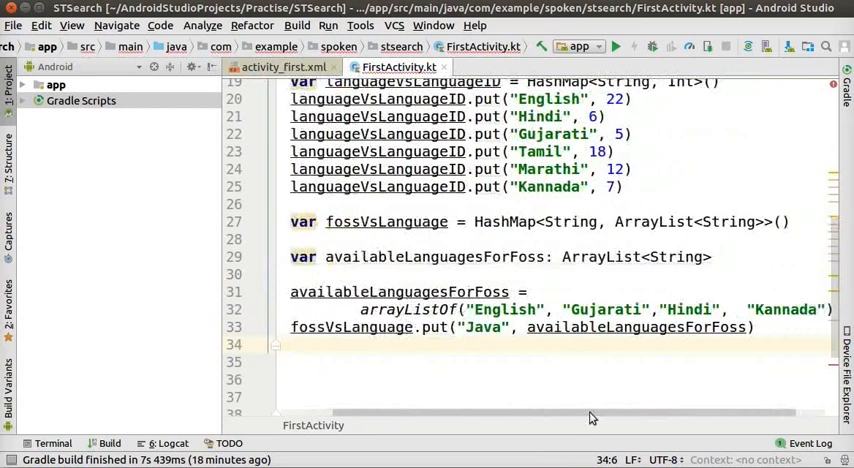
double_click(482, 328)
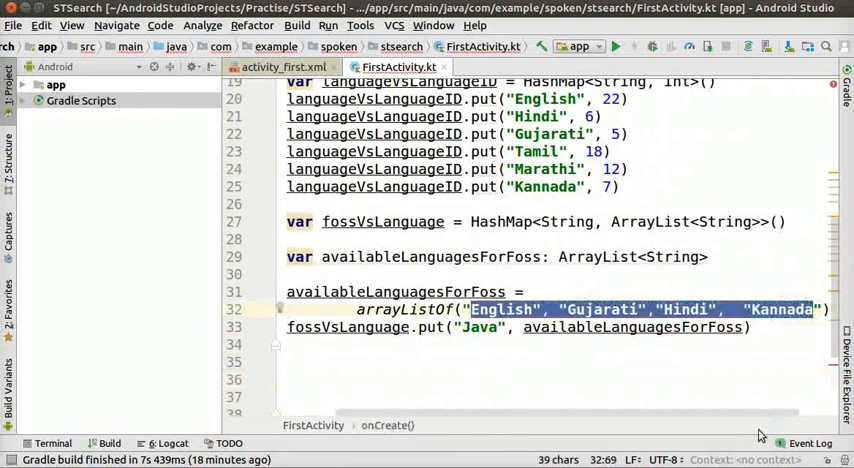
scroll(down, 3)
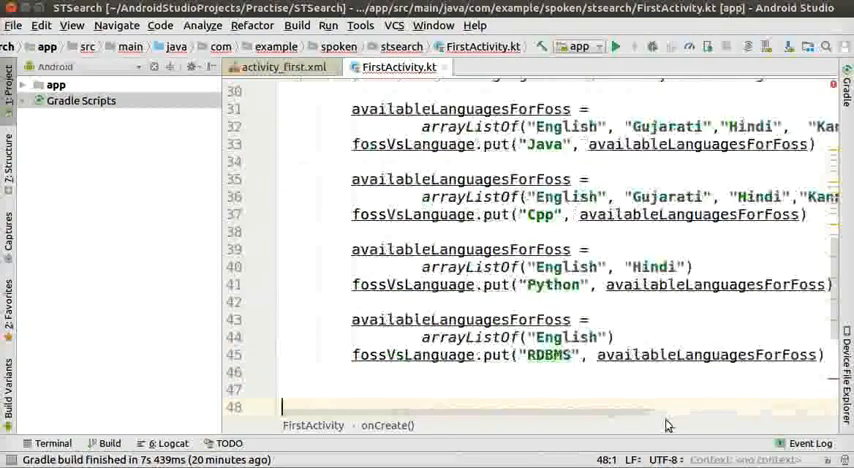
Declare fossOptions from fossVsFossID keys and languageOptions as a mutable list of languageVsLanguageID keys.
scroll(down, 3)
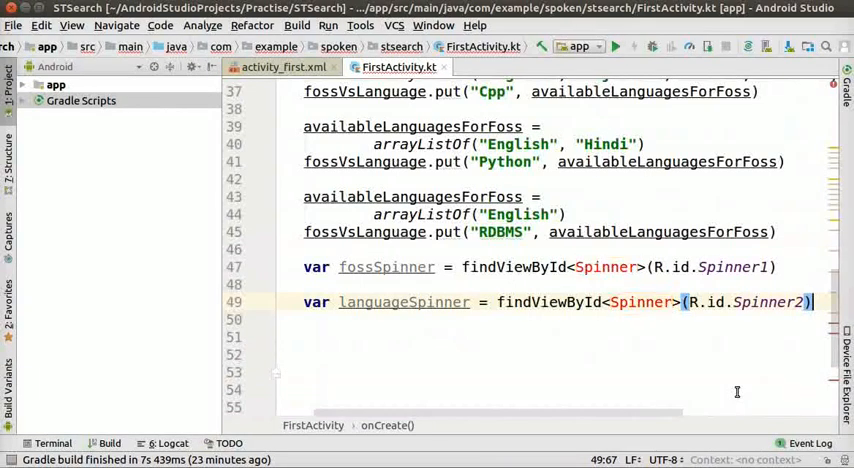
mouse_move(600, 256)
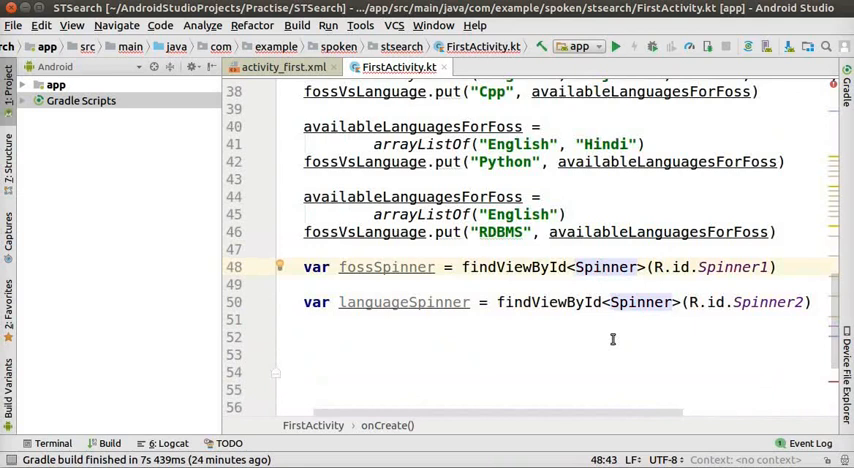
text(var fossOptions = fossVsFossID.keys.toList())
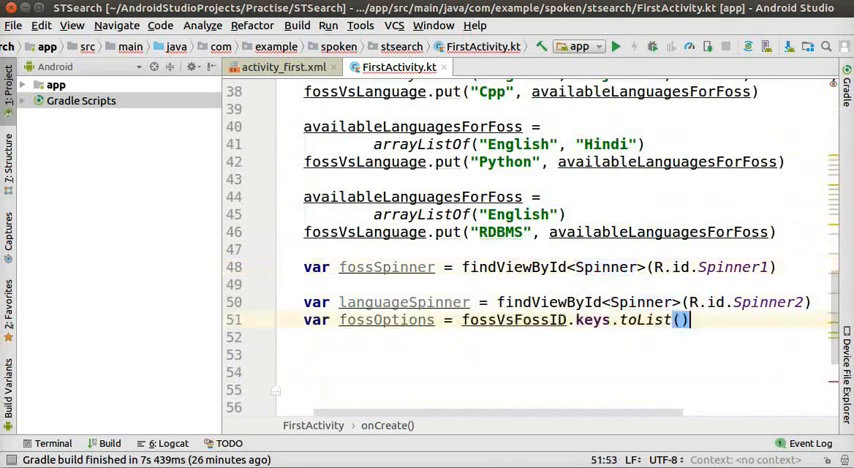
double_click(316, 320)
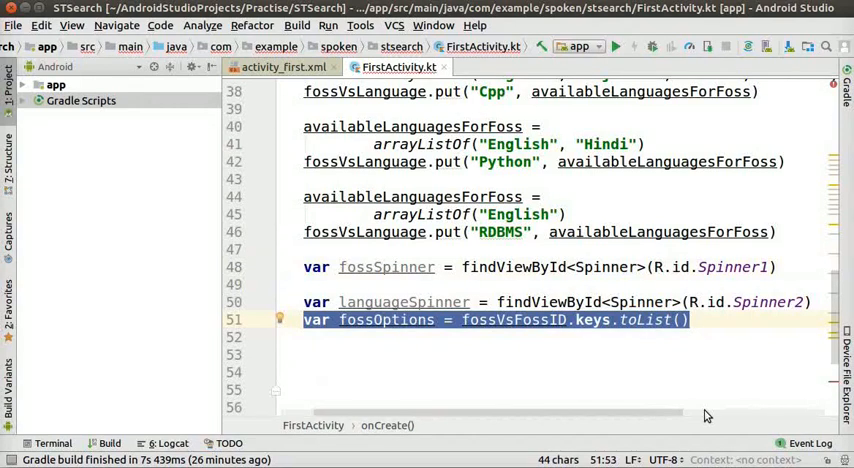
click(700, 388)
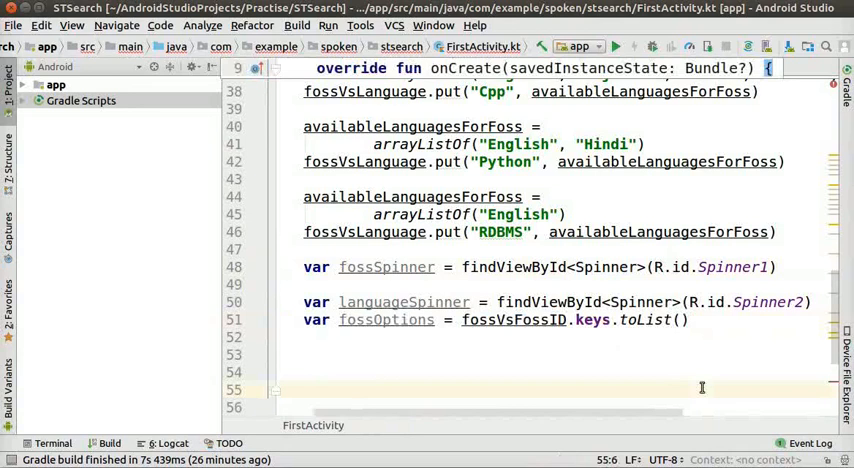
text(var languageOptions = languageVsLanguageID.keys.toMutableList())
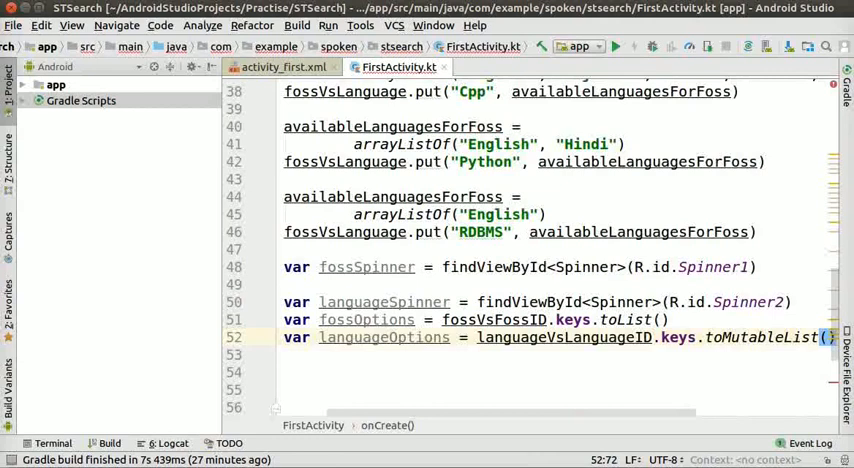
double_click(744, 336)
text(var selectedLanguage = "none")
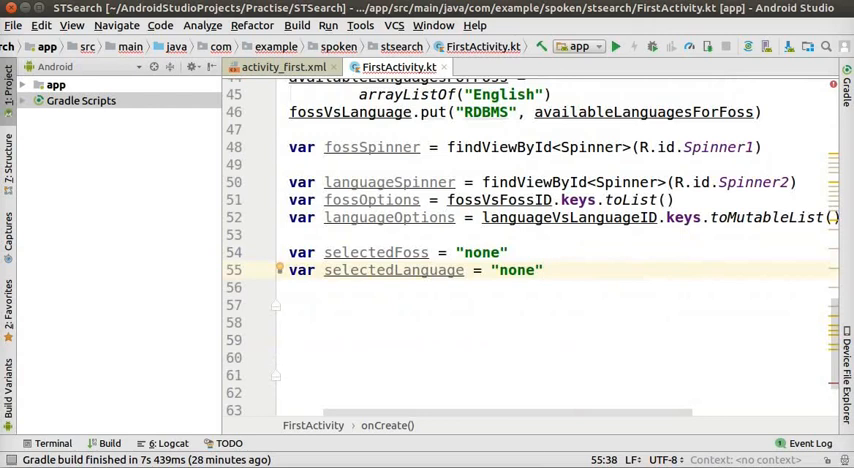
Create fossAdapter with simple_list_item_activated_1 over fossOptions and assign fossSpinner.adapter = fossAdapter.
click(290, 252)
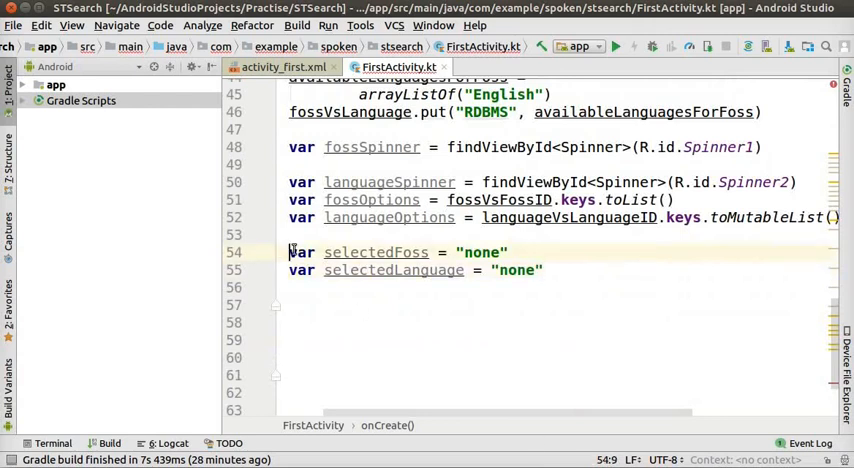
drag(288, 252, 544, 270)
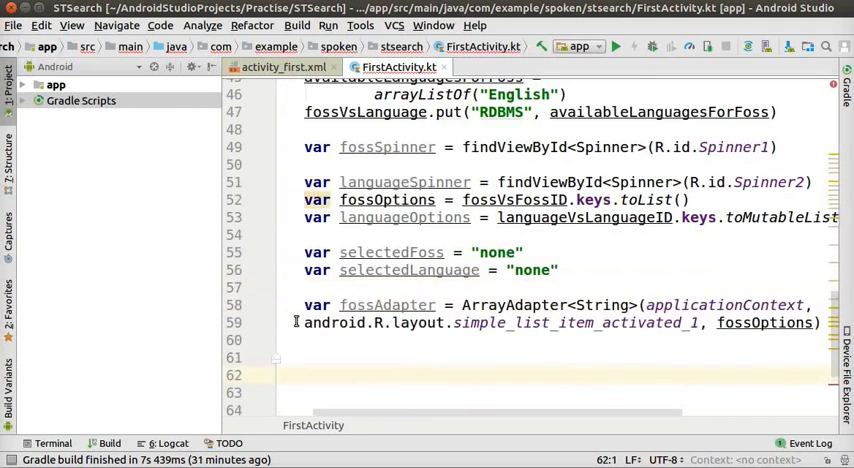
double_click(510, 322)
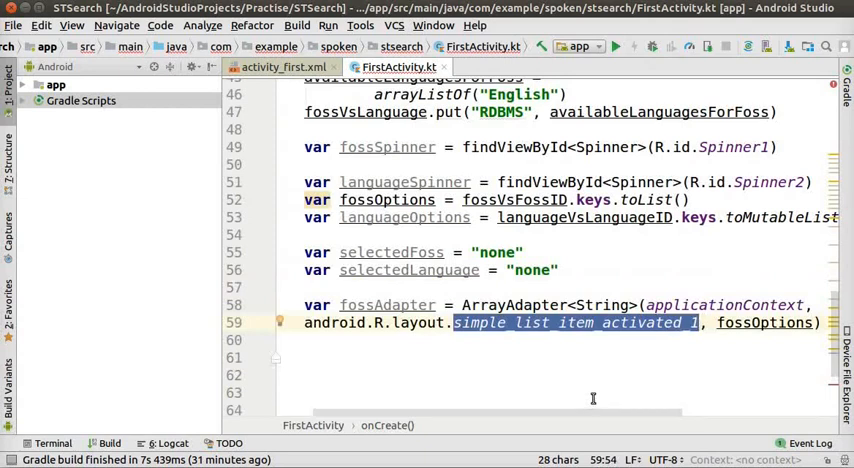
mouse_move(756, 330)
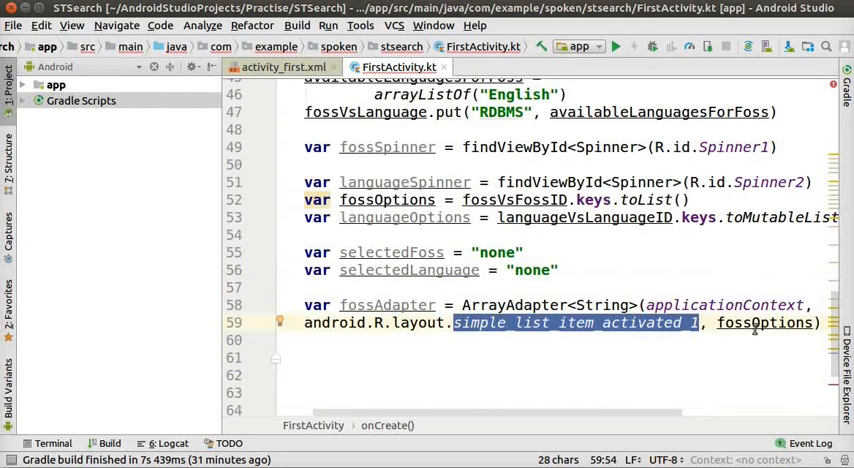
double_click(764, 322)
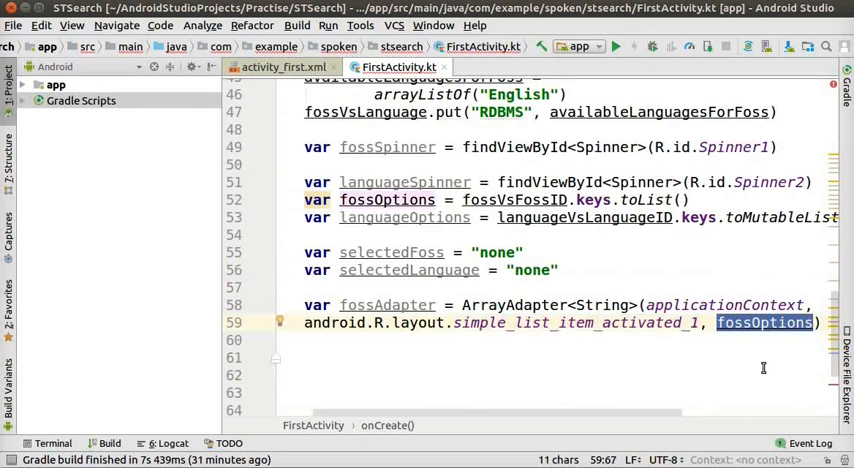
click(304, 356)
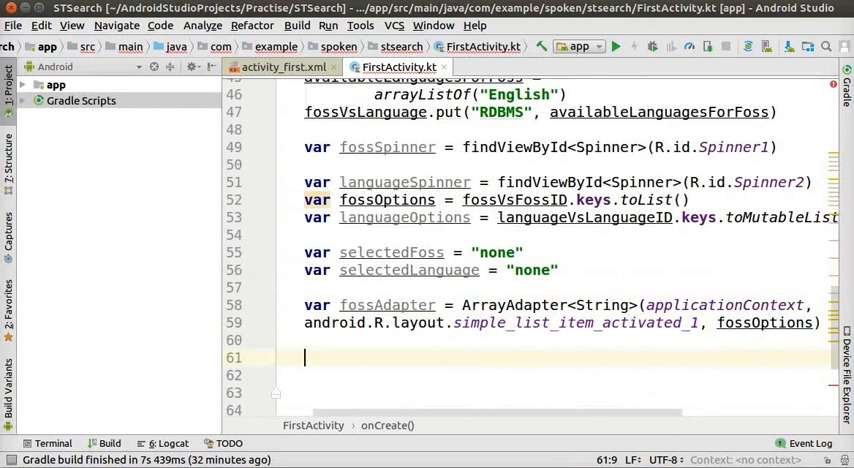
text(fossSpinner.adapter = fossAdapter)
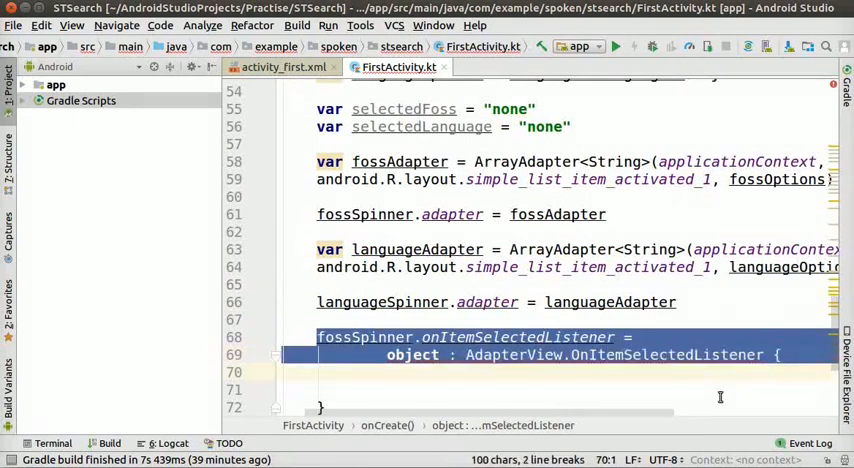
Implement the listener's onNothingSelected and onItemSelected stubs via Implement members.
click(510, 356)
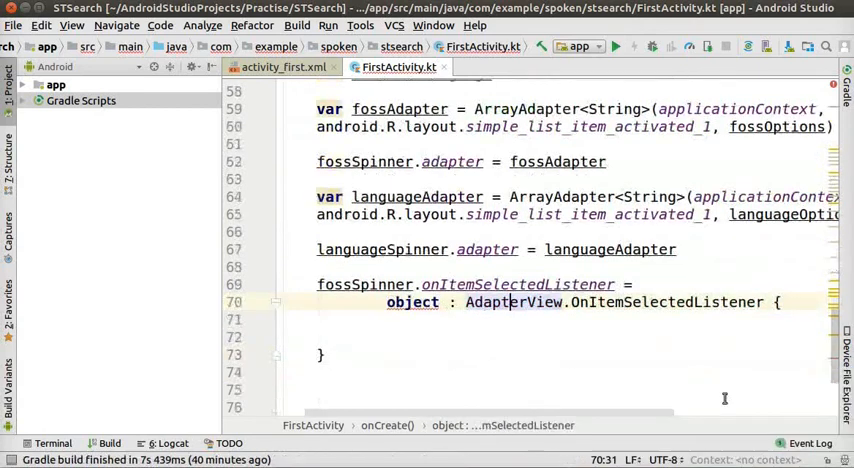
scroll(down, 3)
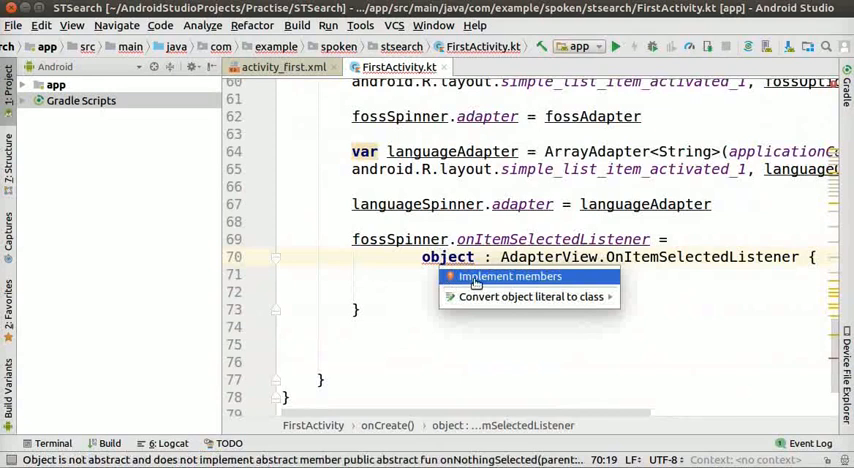
click(510, 276)
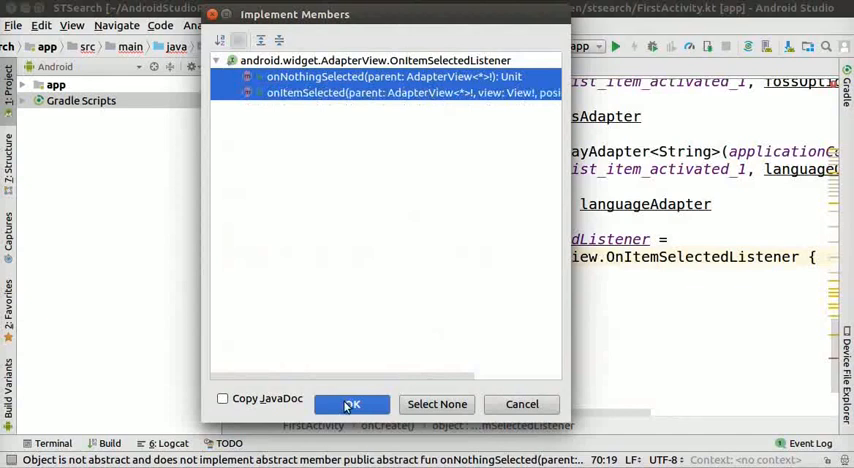
click(352, 404)
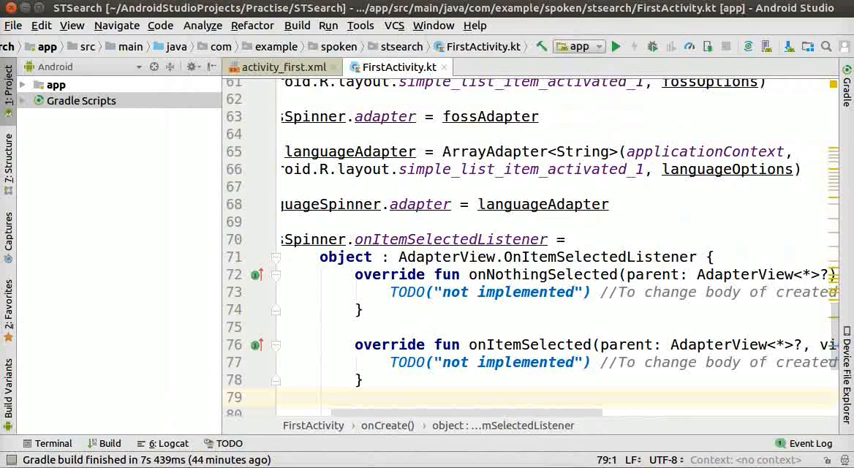
Fill onItemSelected to set selectedFoss, refill languageOptions from fossVsLanguage and notify languageAdapter.
double_click(530, 344)
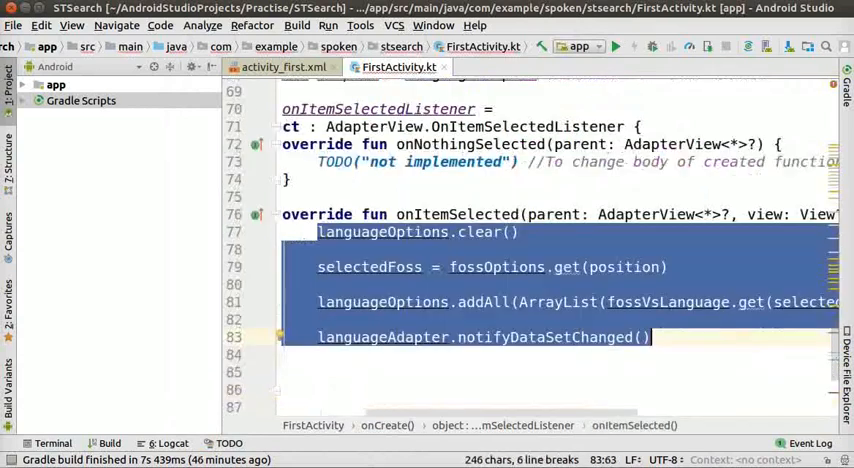
scroll(right, 3)
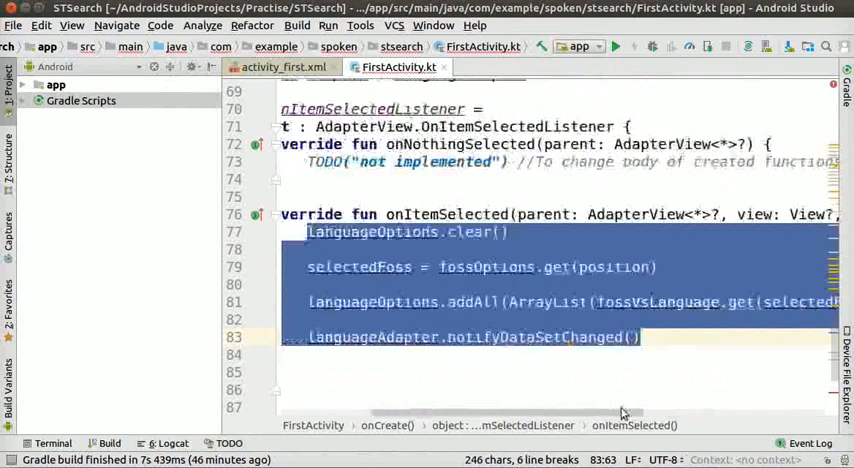
click(420, 232)
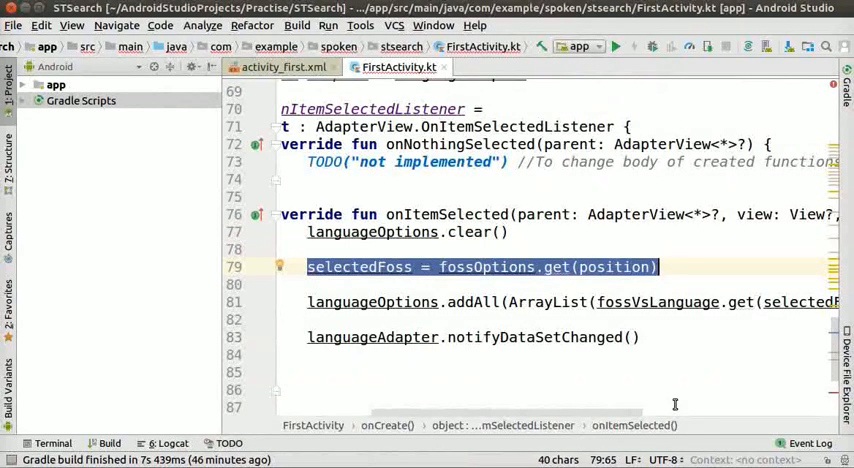
double_click(548, 302)
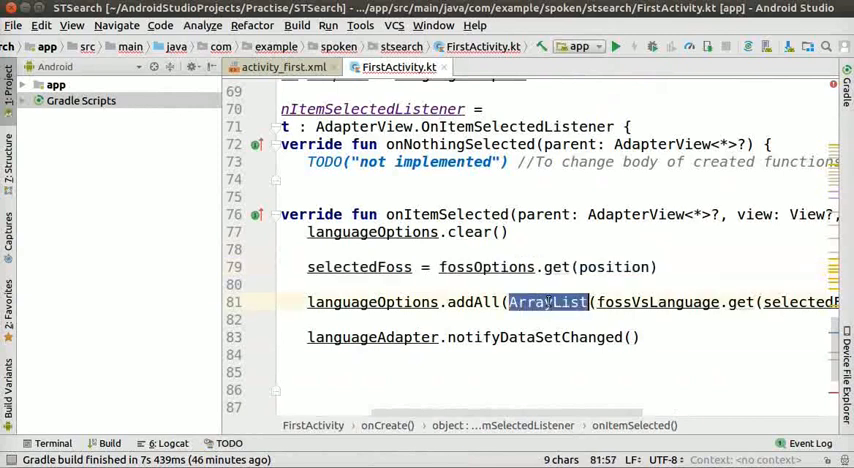
double_click(658, 302)
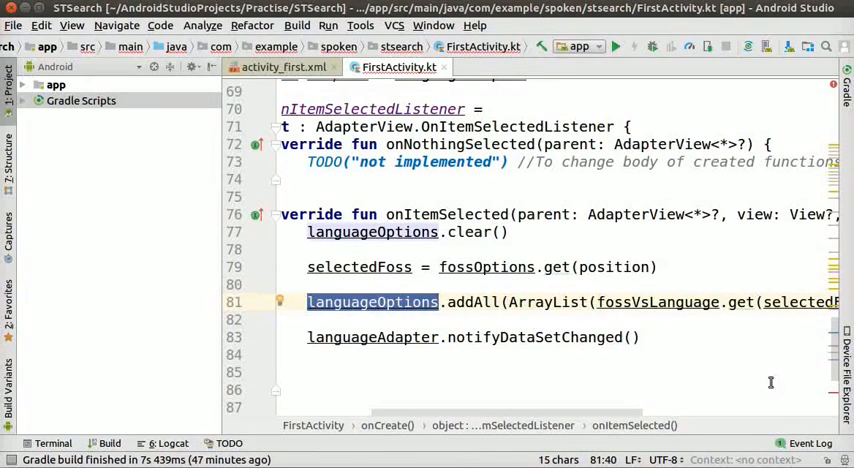
double_click(544, 336)
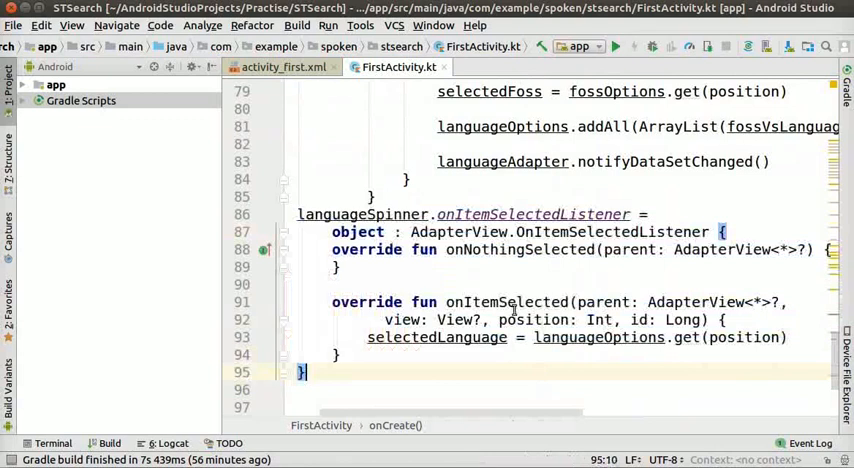
Have languageSpinner's onItemSelected set selectedLanguage = languageOptions.get(position).
double_click(508, 302)
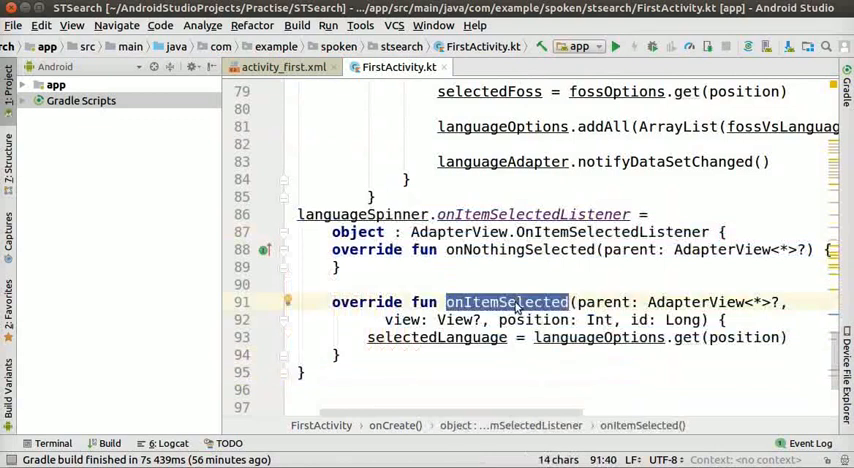
double_click(436, 336)
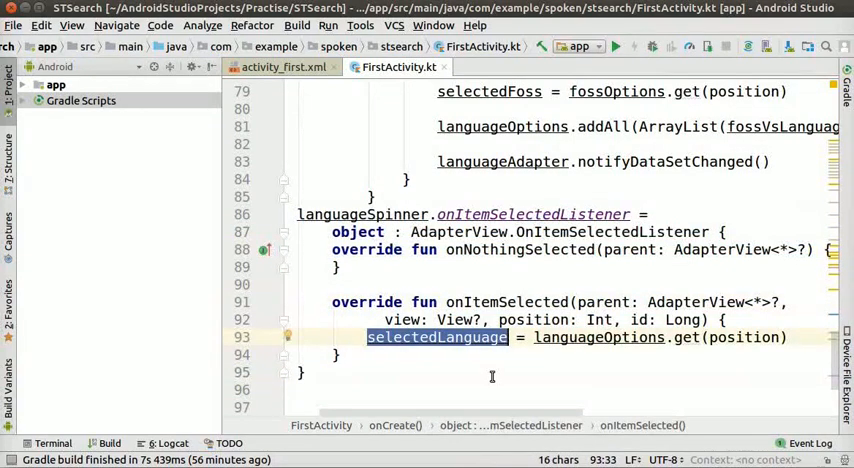
mouse_move(494, 386)
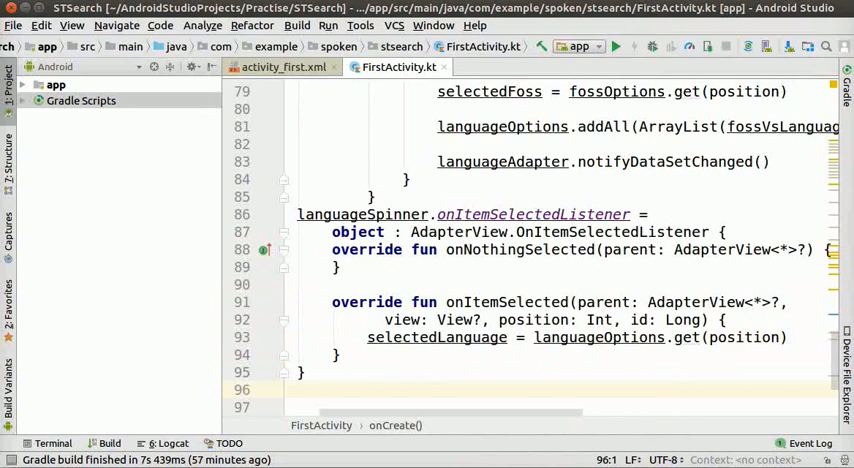
scroll(down, 3)
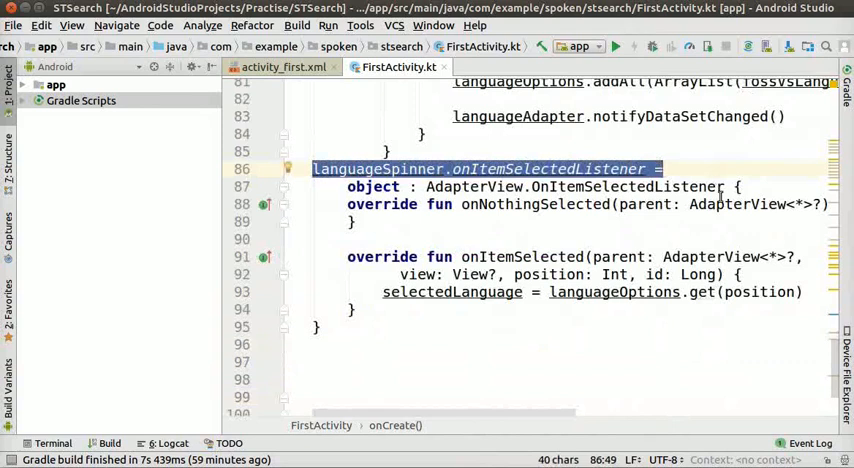
Add a searchButton click listener toasting when FOSS or language is "none", else fetching fossID and languageID.
click(338, 344)
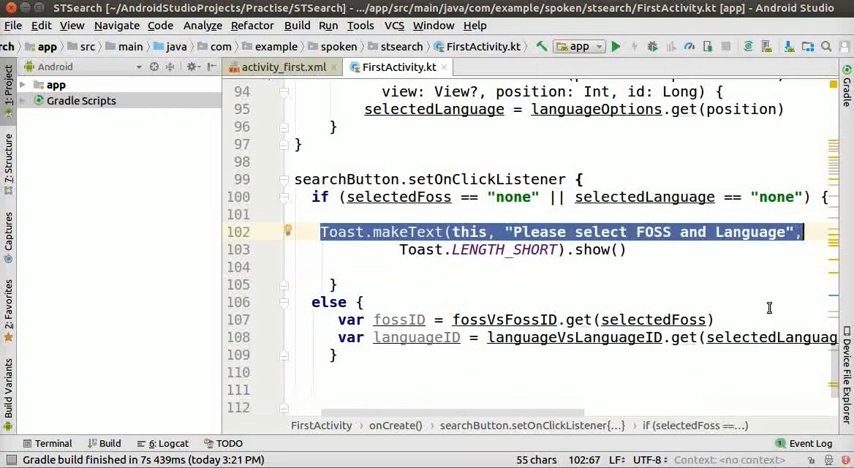
mouse_move(732, 290)
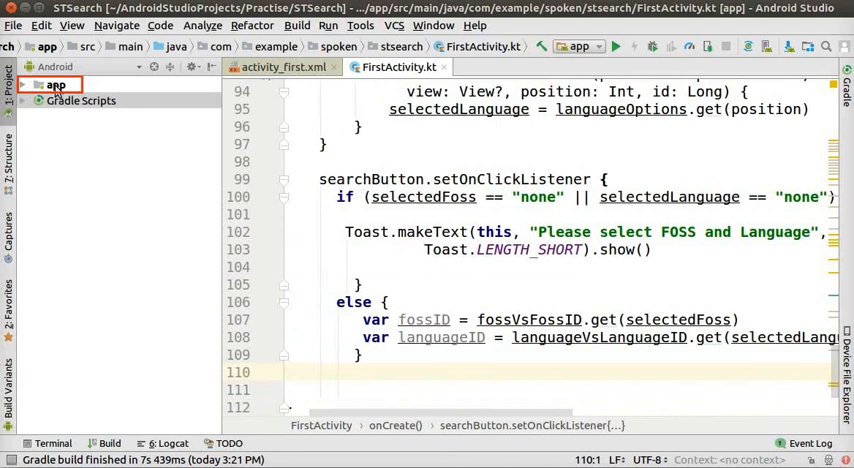
Create an Empty Activity named SecondActivity in the app module with its activity_second layout.
right_click(56, 84)
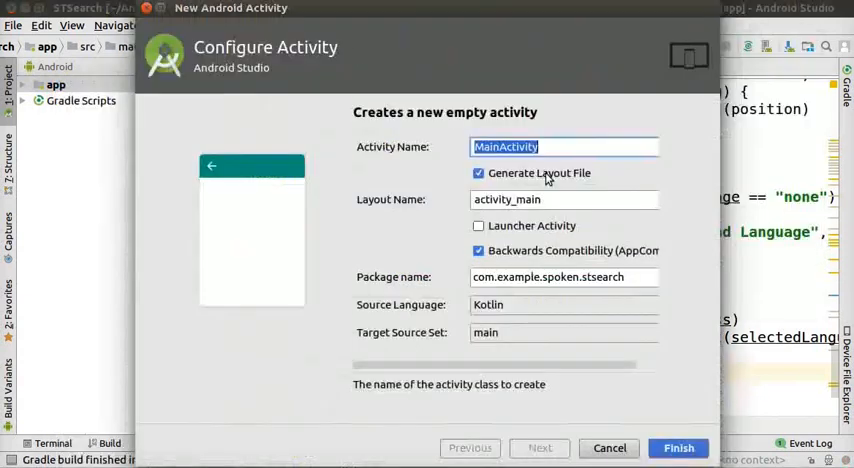
mouse_move(356, 56)
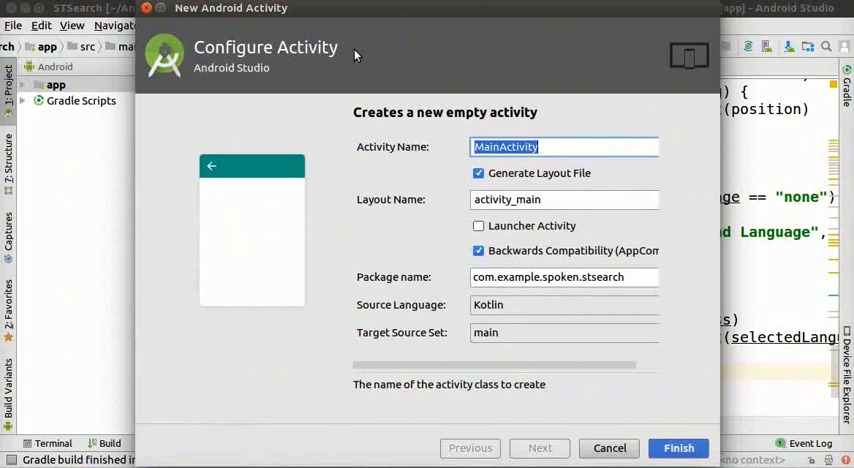
click(564, 146)
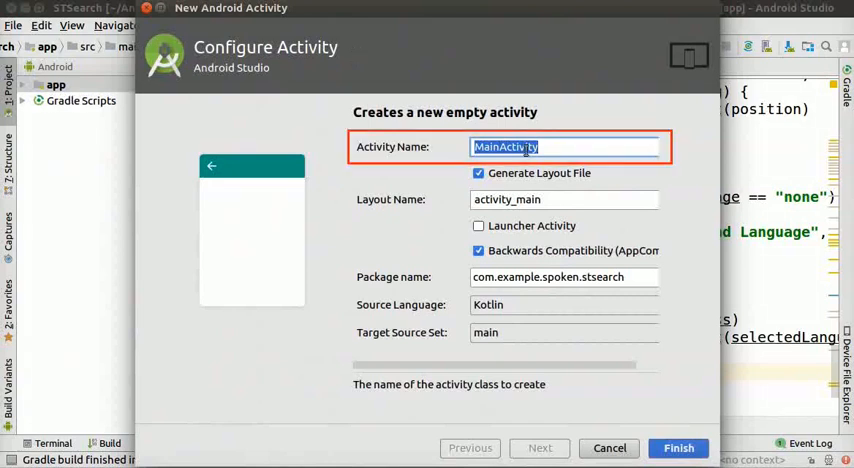
text(SecondActivity)
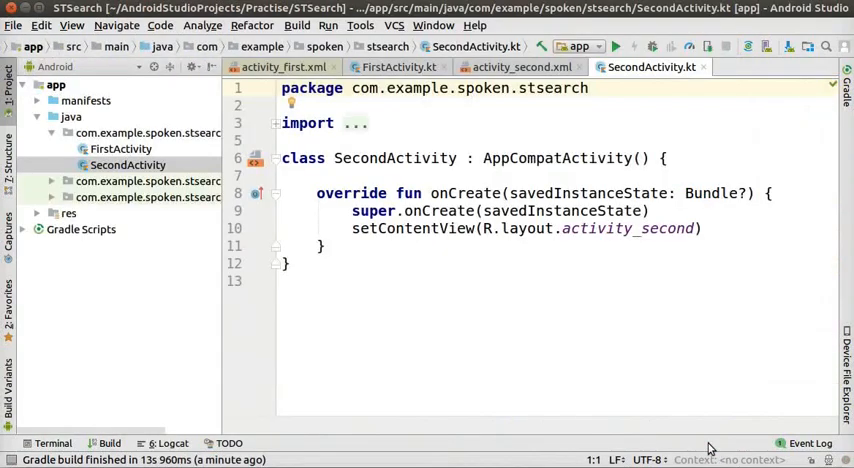
click(520, 68)
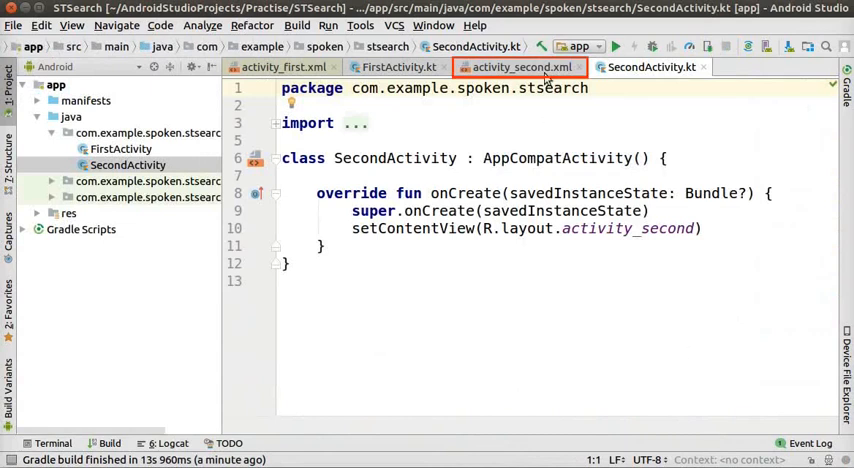
Place a TextView from the palette onto the activity_second layout.
click(520, 66)
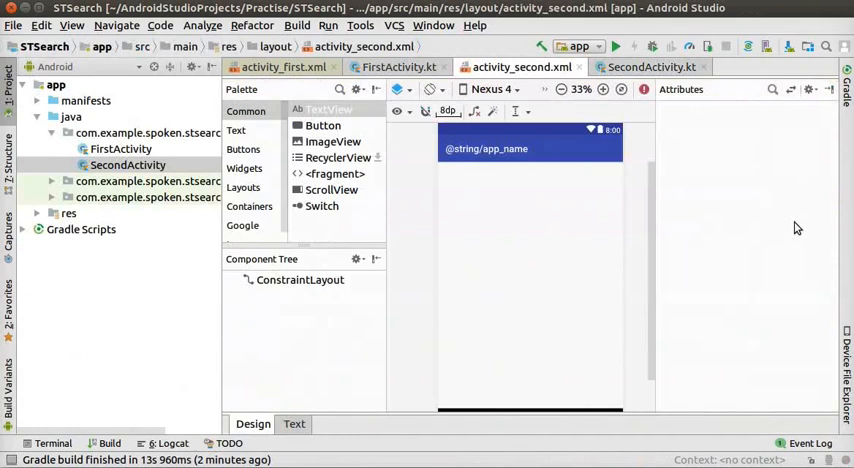
click(324, 108)
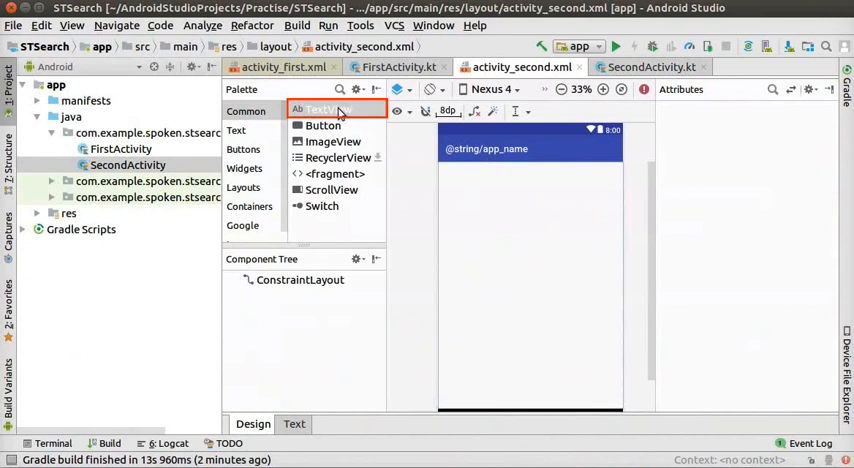
drag(320, 108, 490, 300)
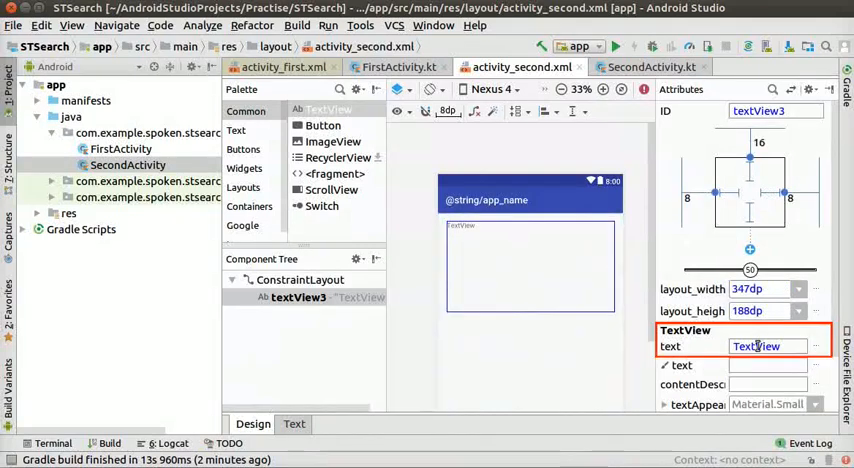
Clear the TextView's text, set its ID to selectedOption and textAppearance to Material.Large.
triple_click(768, 346)
text(s)
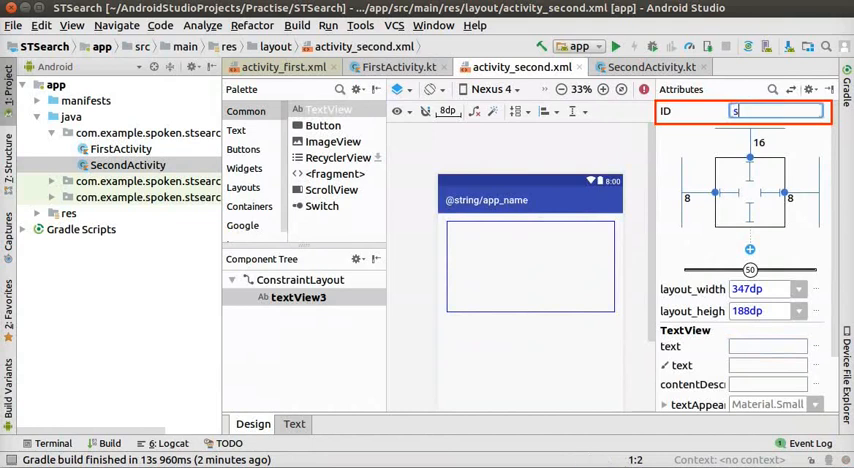
text(electedOption)
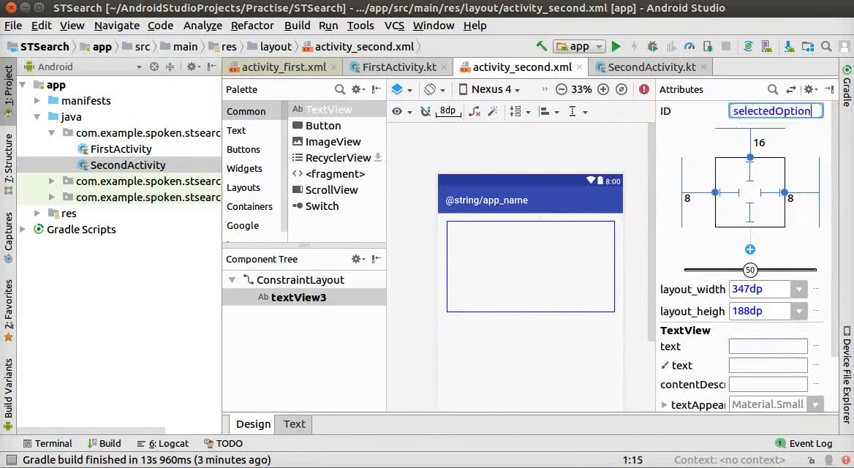
click(814, 404)
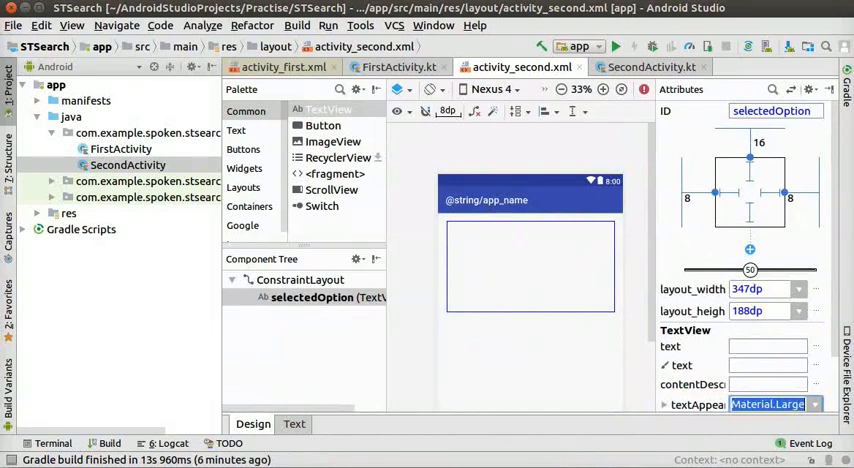
click(398, 66)
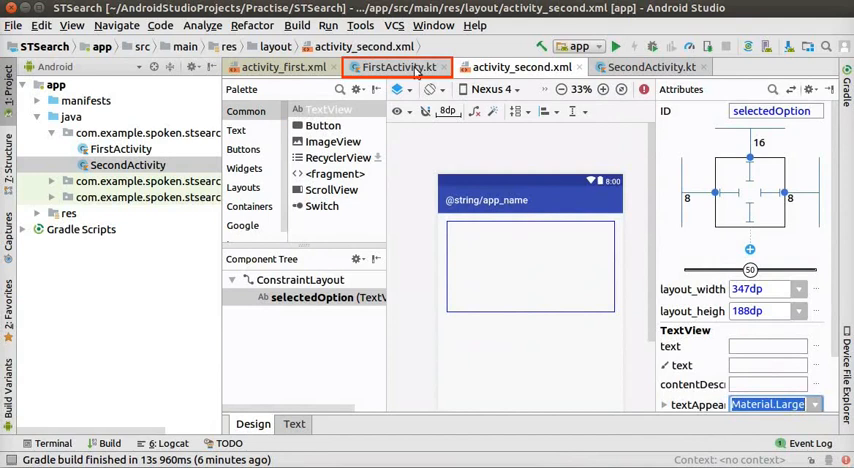
In FirstActivity's else block, build searchIntent for SecondActivity with fossID and languageID extras and startActivity.
click(398, 66)
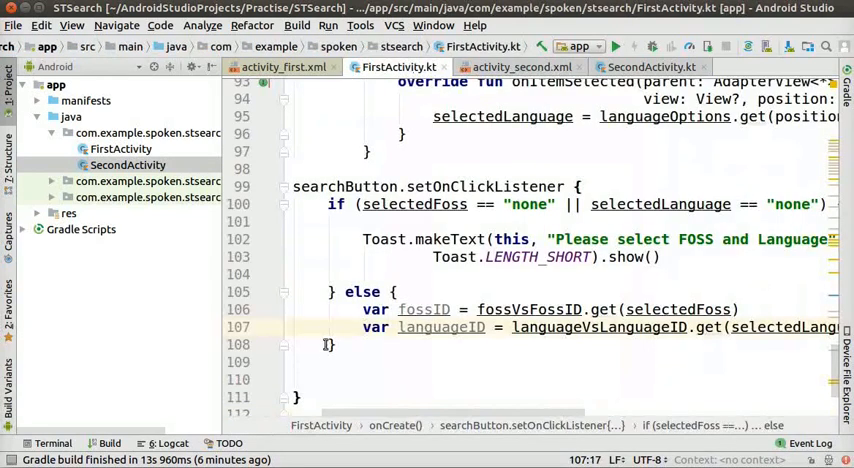
scroll(down, 3)
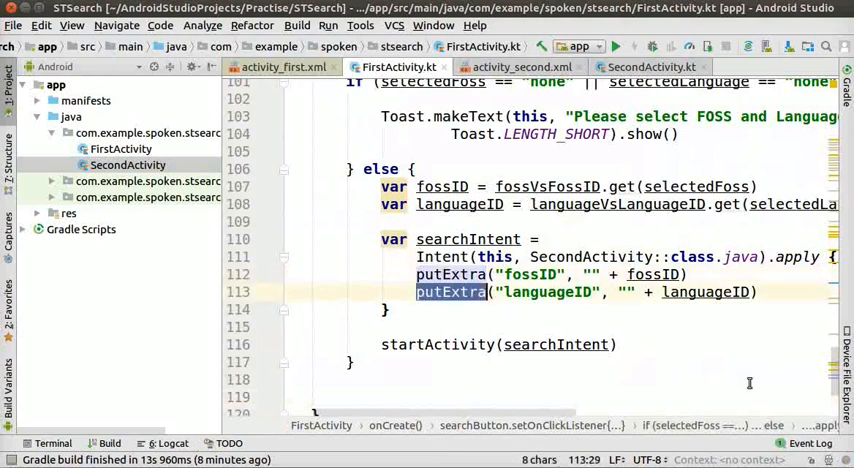
click(452, 344)
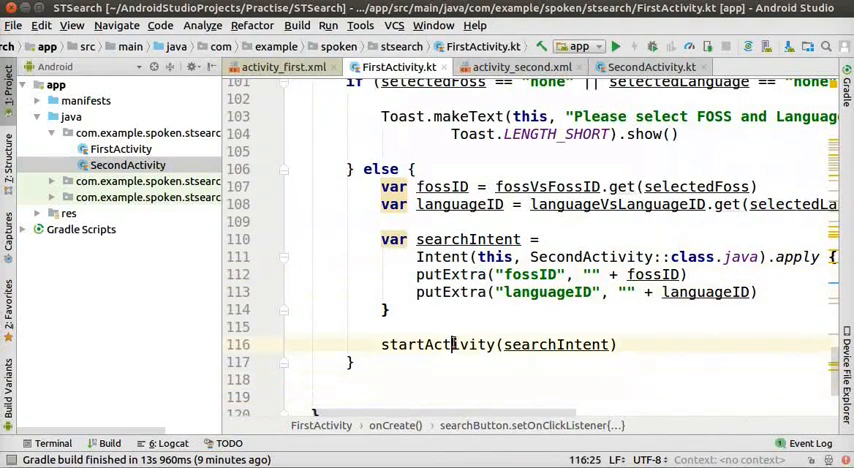
double_click(436, 344)
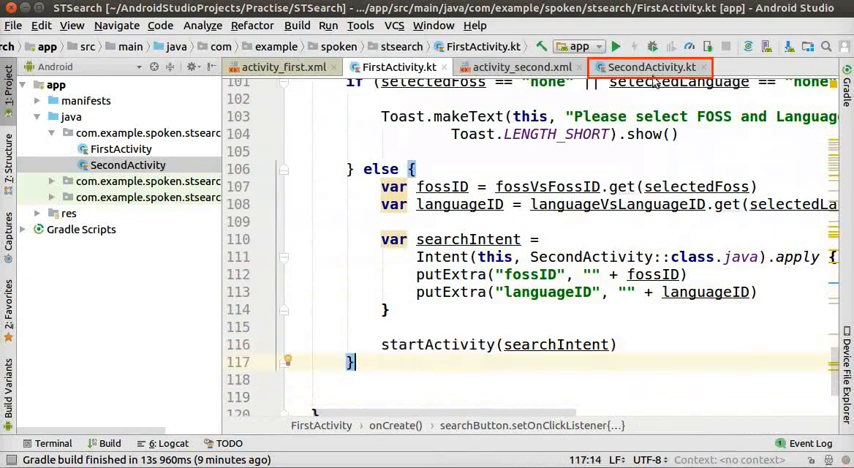
In SecondActivity, read fossID and languageID extras and show "Foss ID : …\nLanguage ID : …" in selectedOption.
click(652, 66)
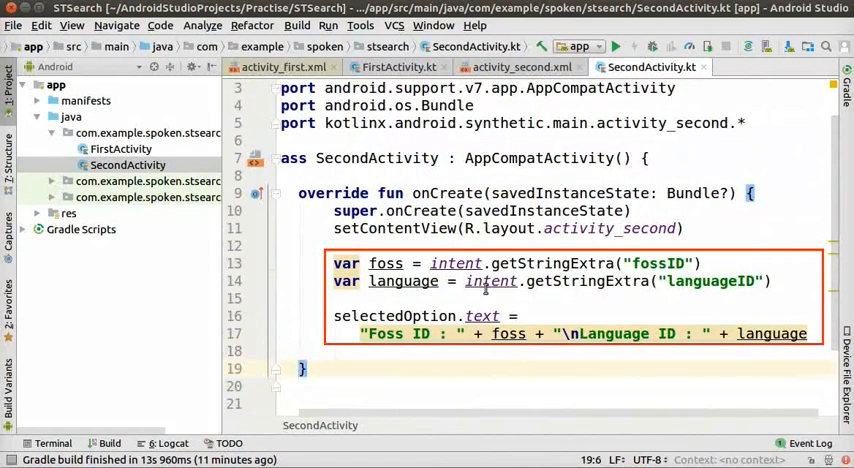
double_click(490, 280)
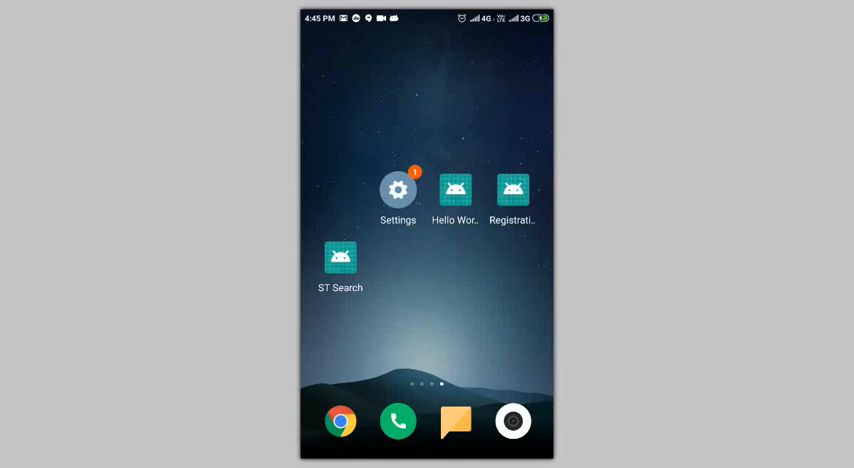
Launch ST Search, pick Java and Hindi, and search to see Foss ID 10 and Language ID 6.
click(340, 258)
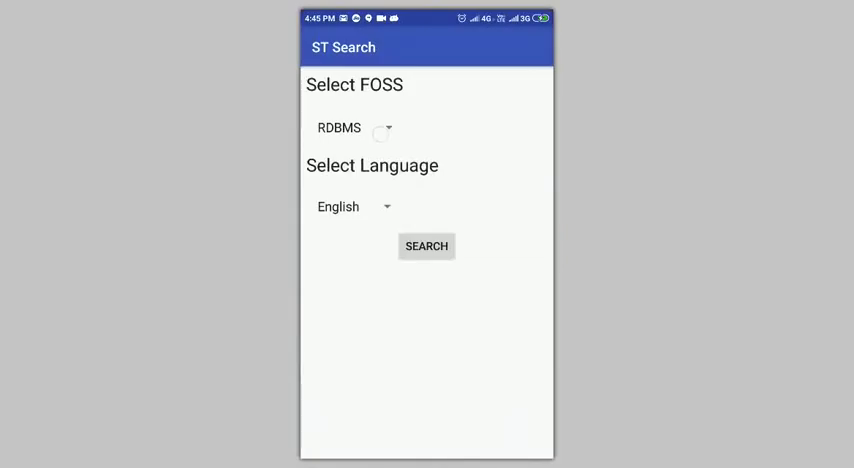
click(352, 126)
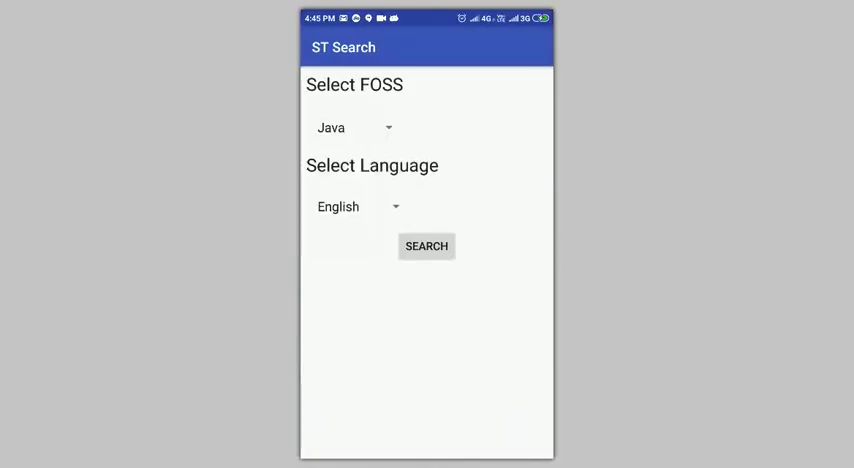
click(356, 206)
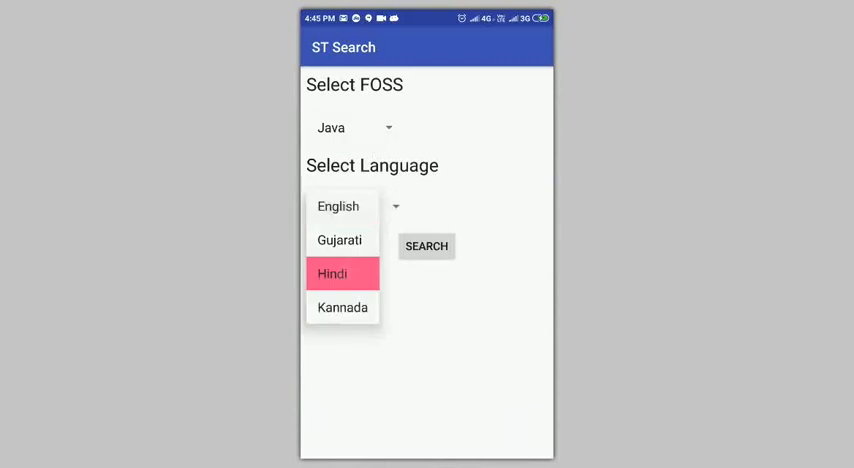
click(332, 272)
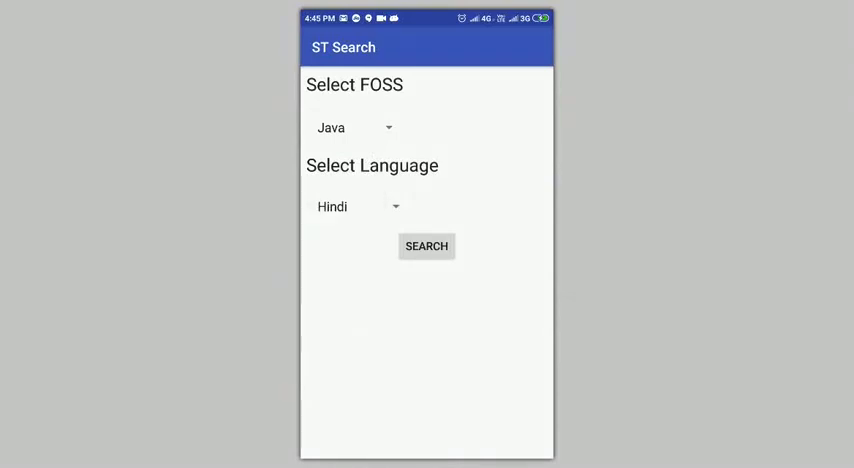
click(426, 246)
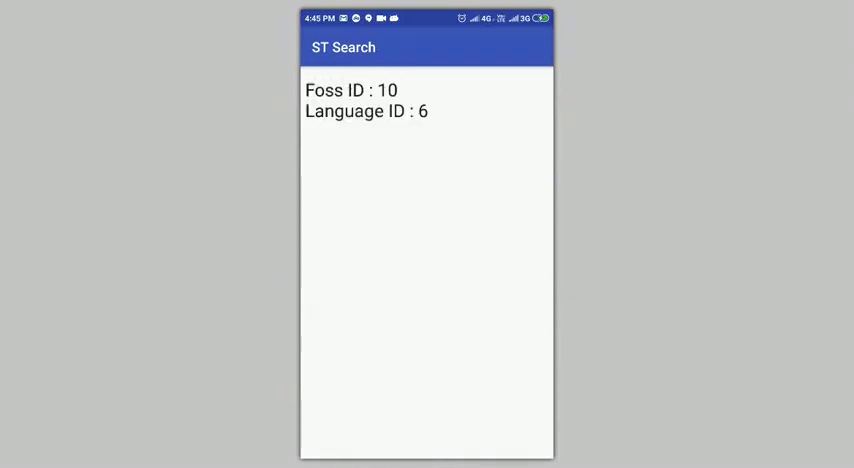